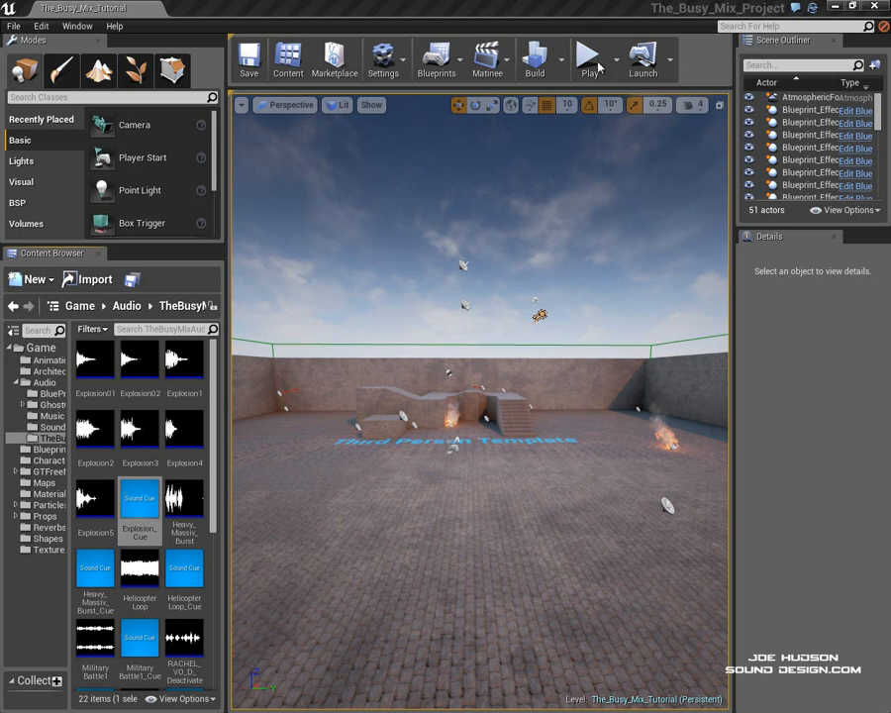
Open the Level Blueprint to show the Ducking On Off System event graph.
{"action": "left_click", "coordinate": [589, 59]}
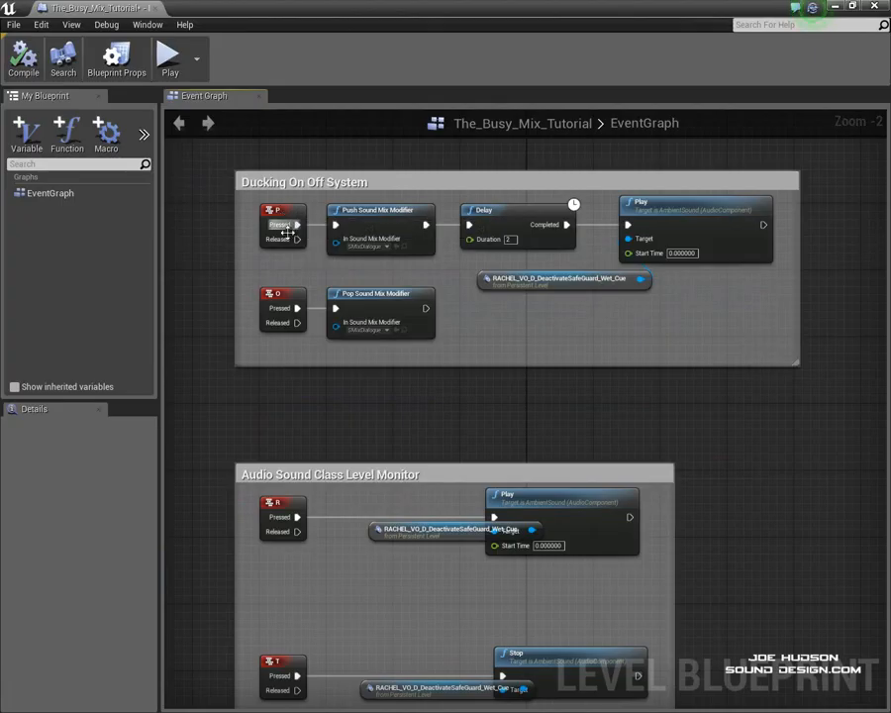
{"action": "mouse_move", "coordinate": [394, 252]}
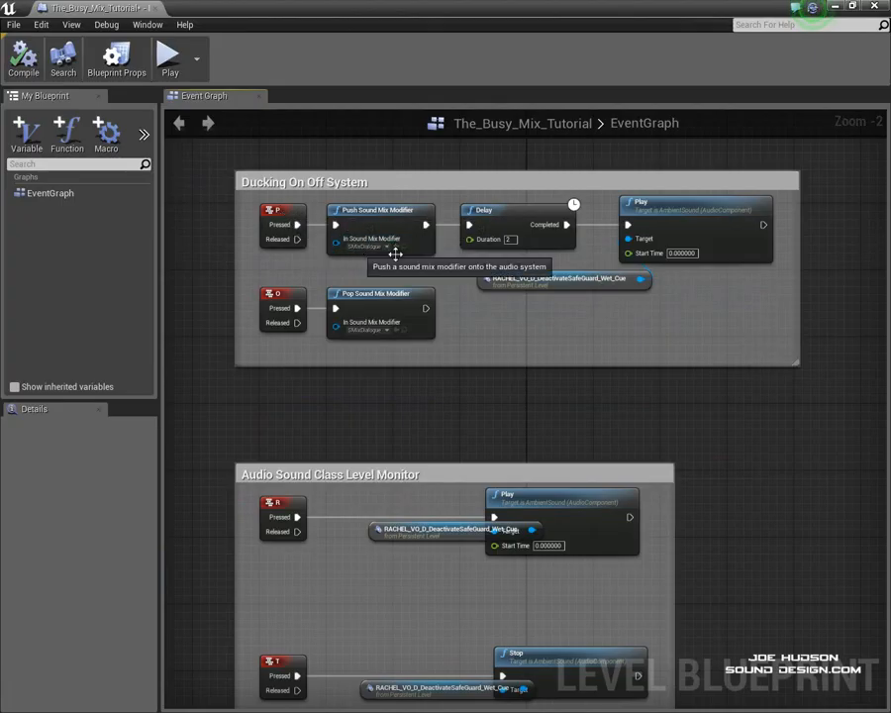
{"action": "mouse_move", "coordinate": [685, 248]}
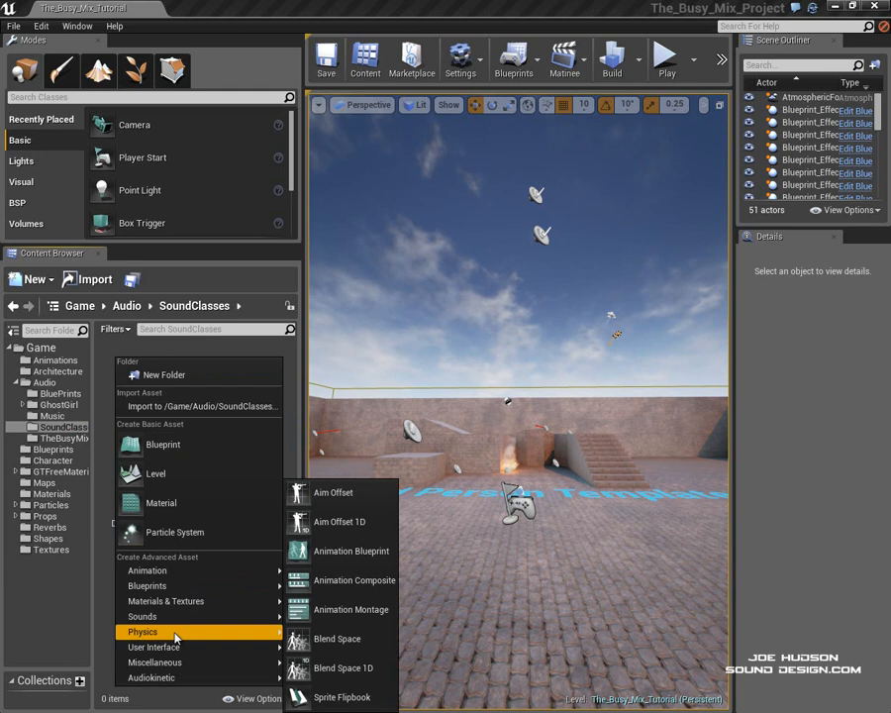
{"action": "mouse_move", "coordinate": [142, 615]}
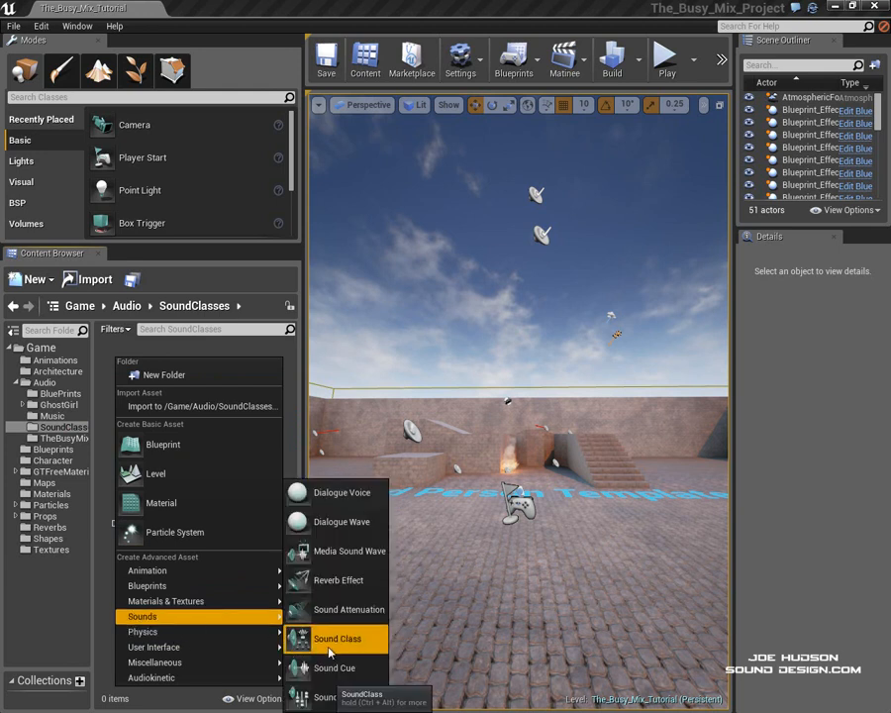
Add SC_Dialogue and SC_SFX sound class assets via the Content Browser's Sounds menu.
{"action": "left_click", "coordinate": [337, 637]}
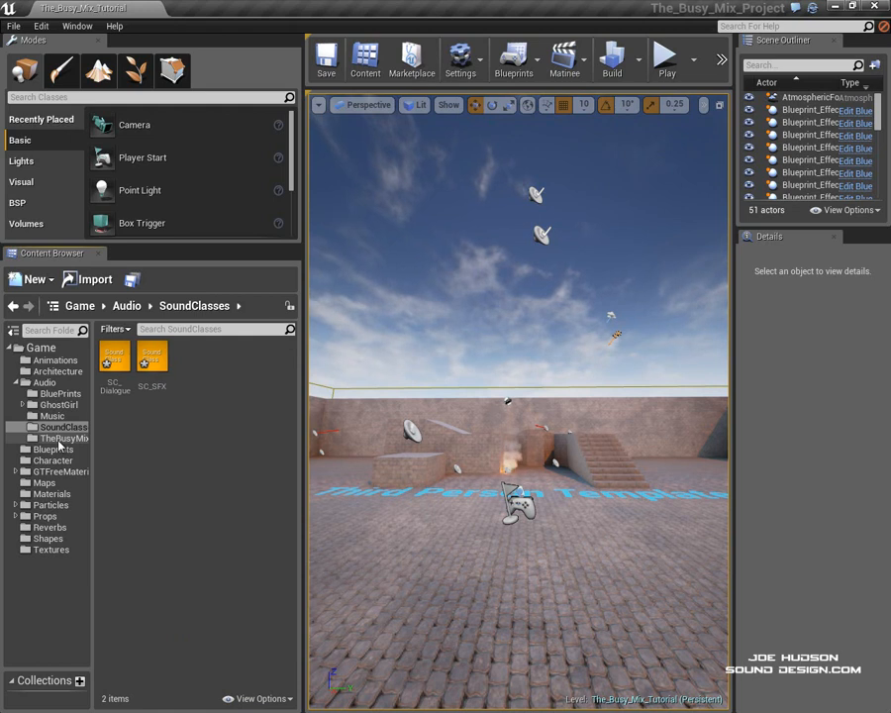
Set Sound Class to SC_SFX on the five effects cues, Explosion_Cue through WalkiTalkie1_Cue, via Property Matrix.
{"action": "left_click", "coordinate": [63, 438]}
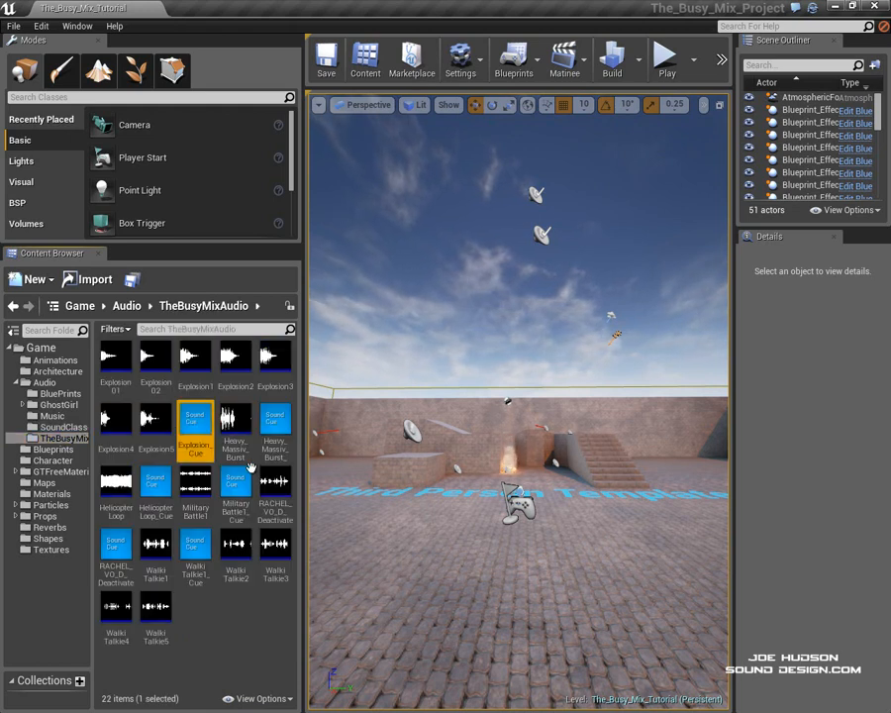
{"action": "left_click", "coordinate": [155, 480]}
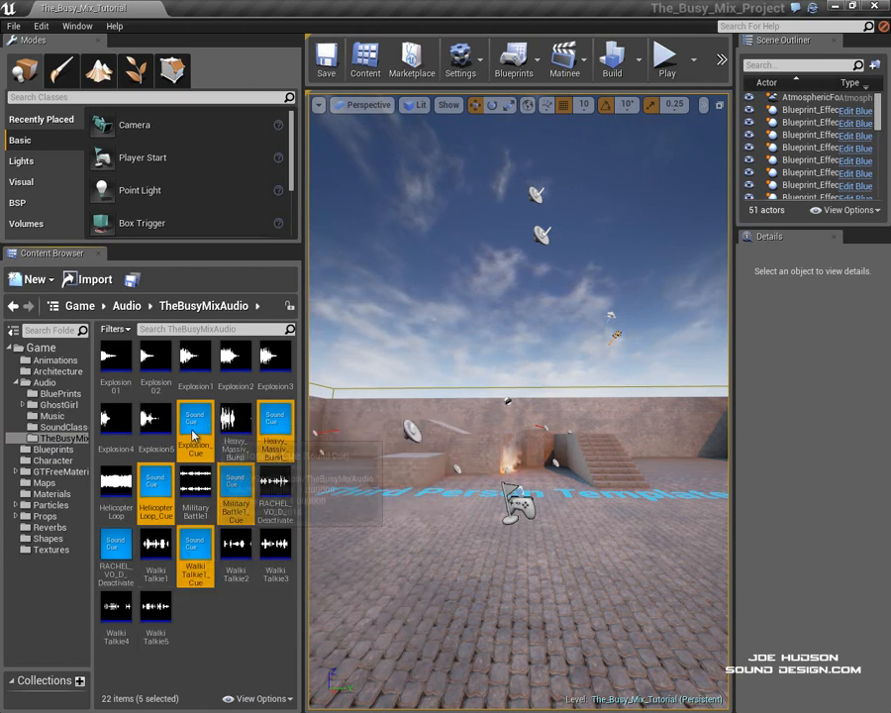
{"action": "right_click", "coordinate": [195, 421]}
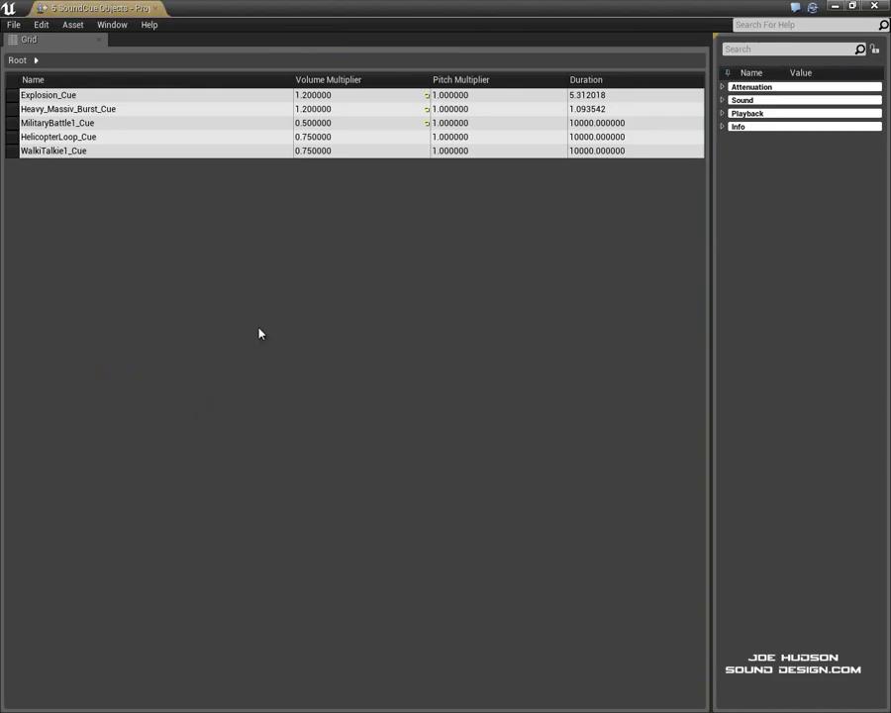
{"action": "left_click", "coordinate": [48, 94]}
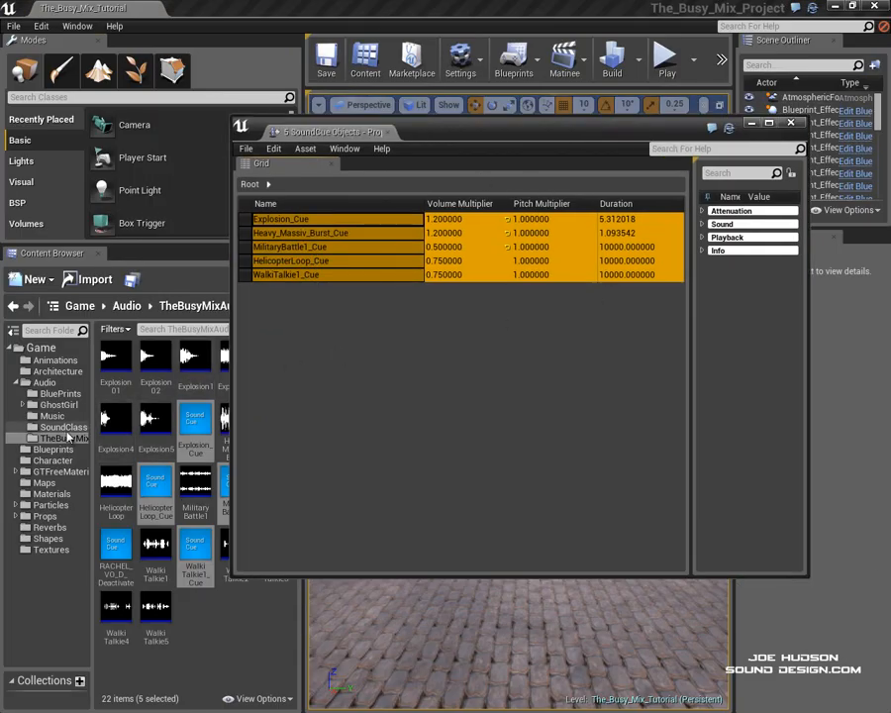
{"action": "left_click", "coordinate": [64, 427]}
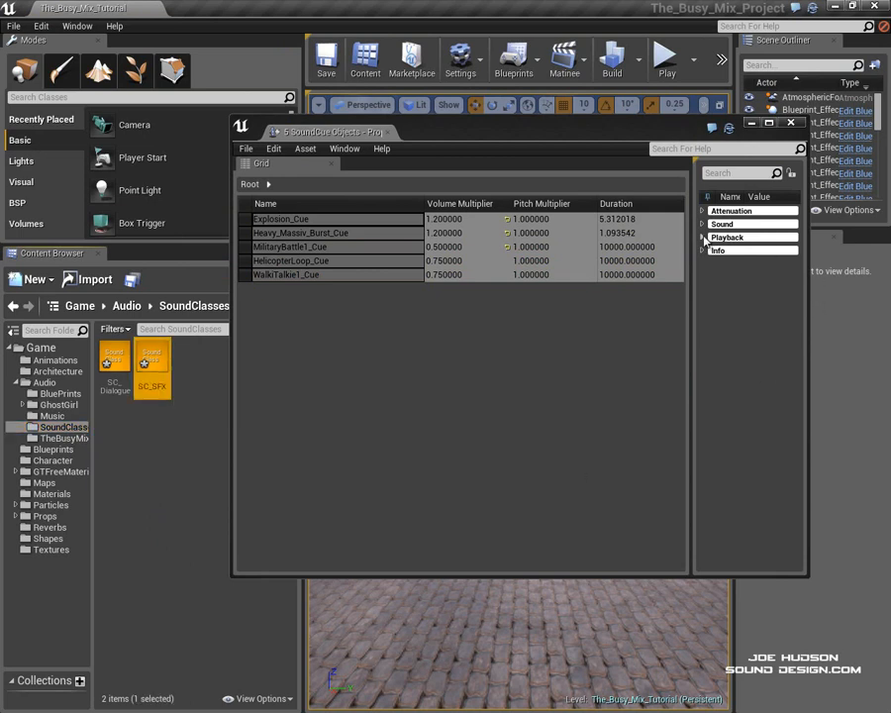
{"action": "mouse_move", "coordinate": [703, 235]}
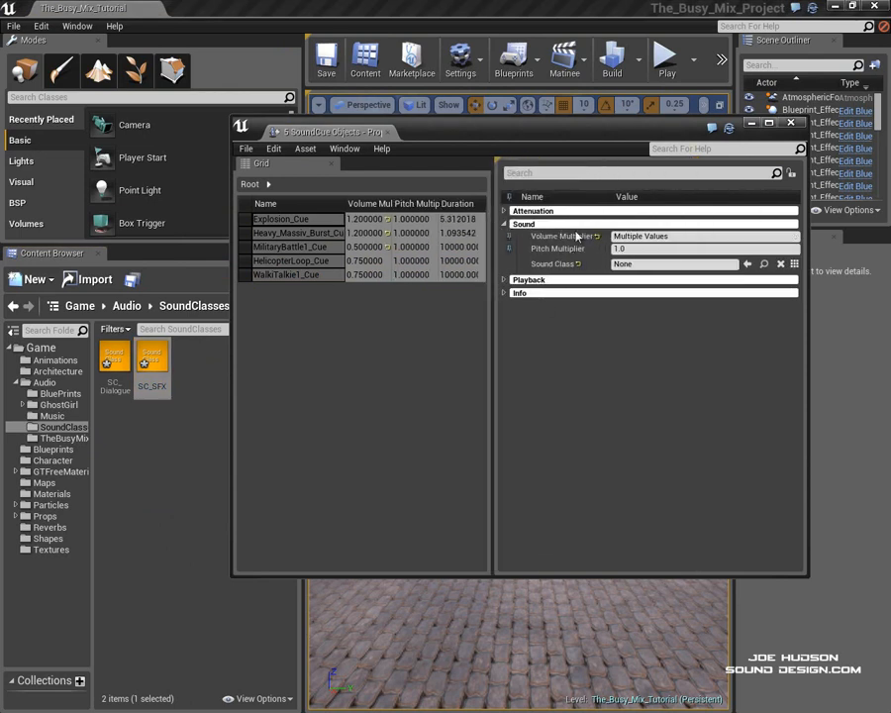
{"action": "left_click", "coordinate": [673, 264]}
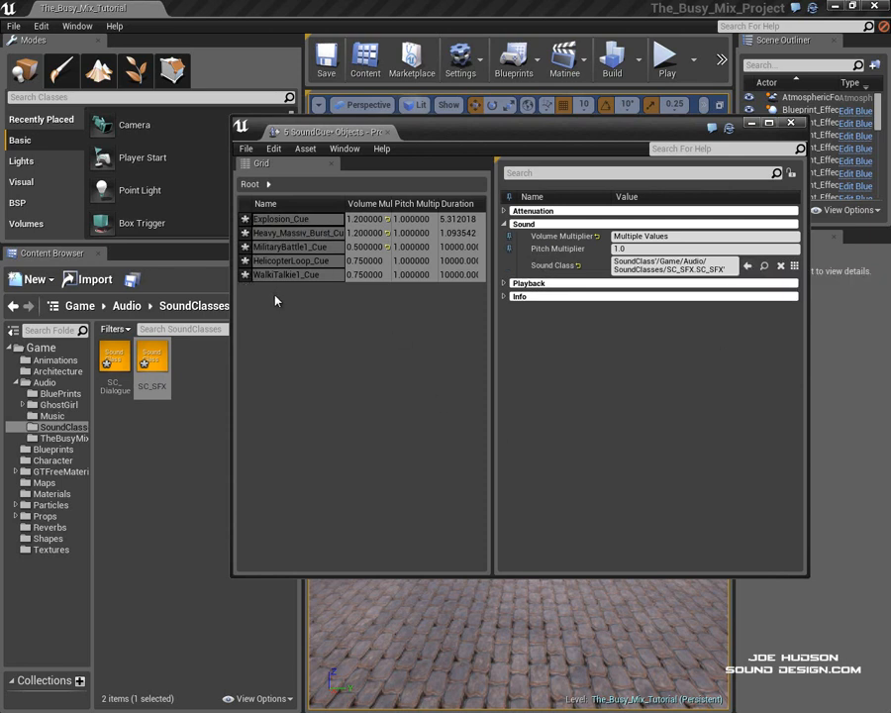
{"action": "left_click", "coordinate": [246, 148]}
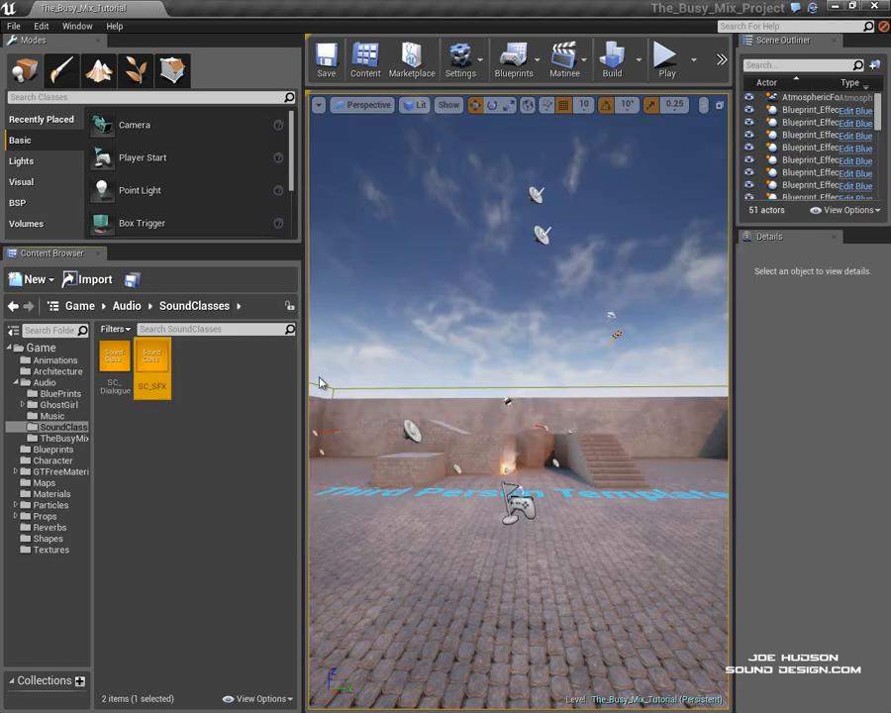
Give the RACHEL_VO_D_Deactivate dialogue cue the SC_Dialogue sound class and save it.
{"action": "left_click", "coordinate": [66, 438]}
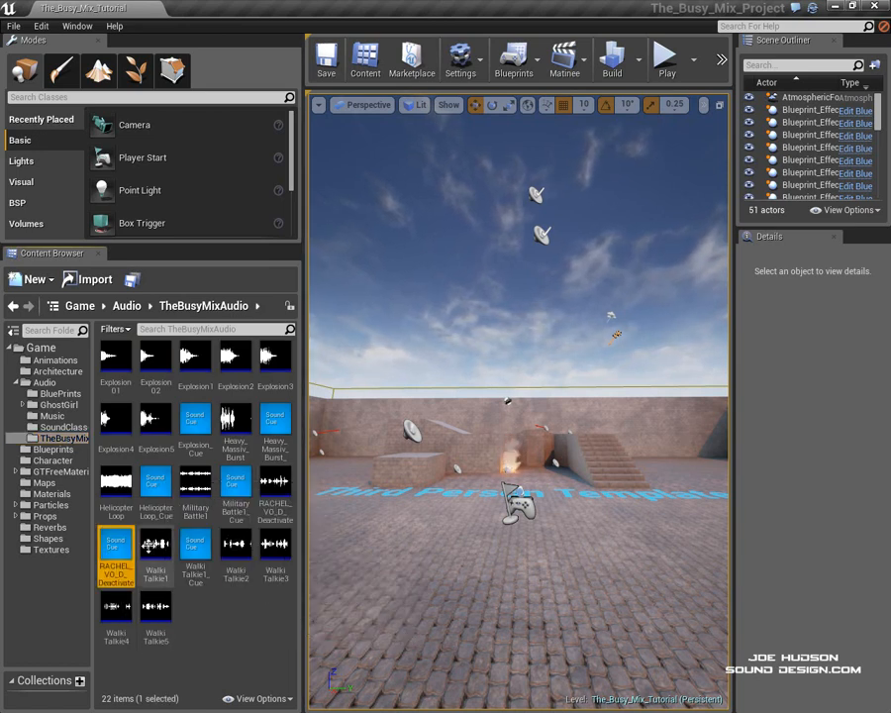
{"action": "double_click", "coordinate": [115, 549]}
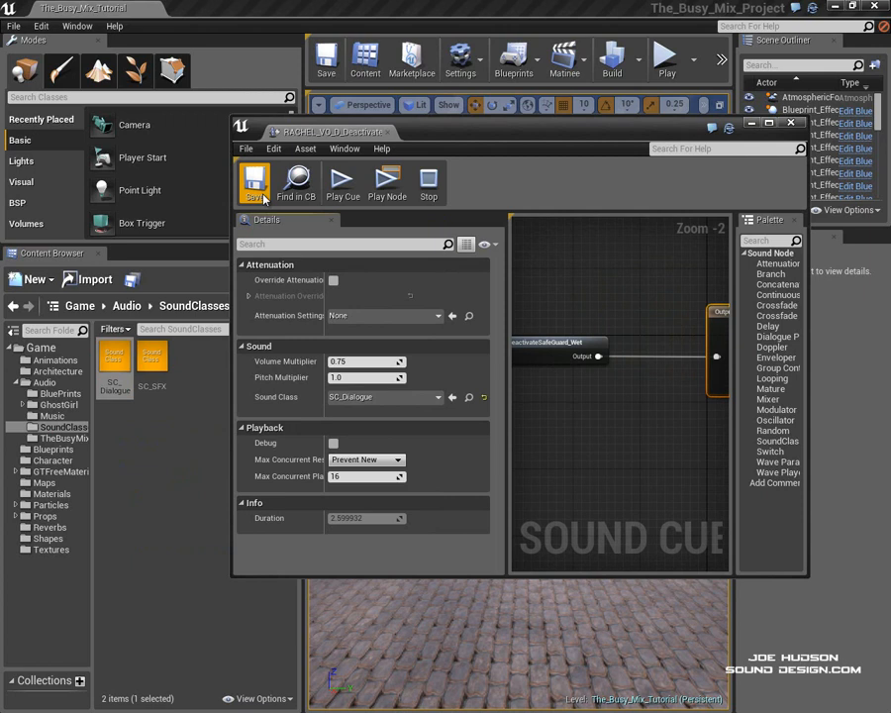
{"action": "left_click", "coordinate": [789, 123]}
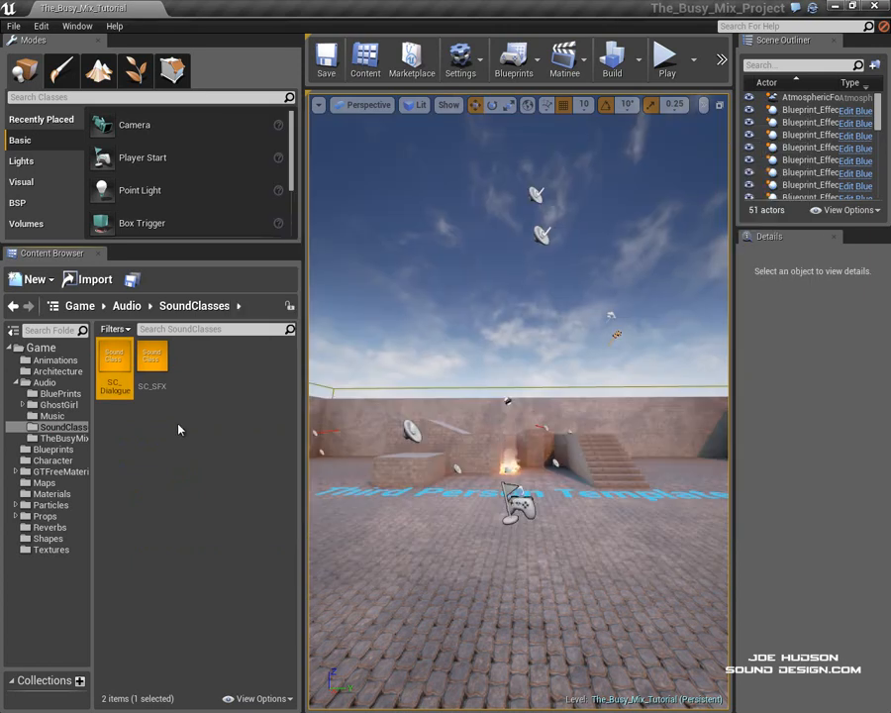
Create the SM_Dialogue sound mix in SoundClasses and open it for editing.
{"action": "left_click", "coordinate": [31, 278]}
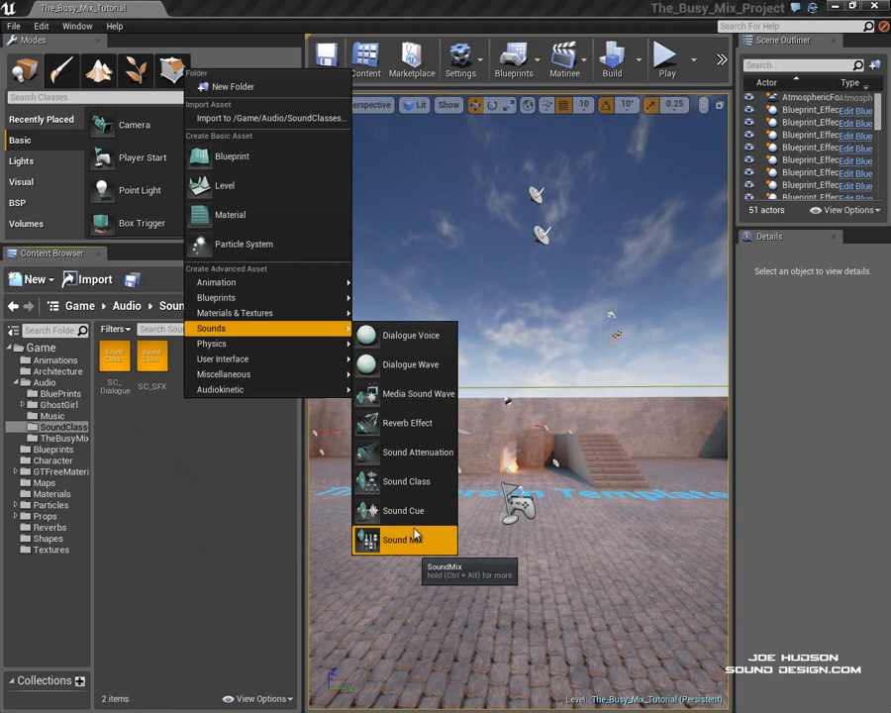
{"action": "left_click", "coordinate": [402, 539]}
{"action": "type", "text": "SM_Dialogue"}
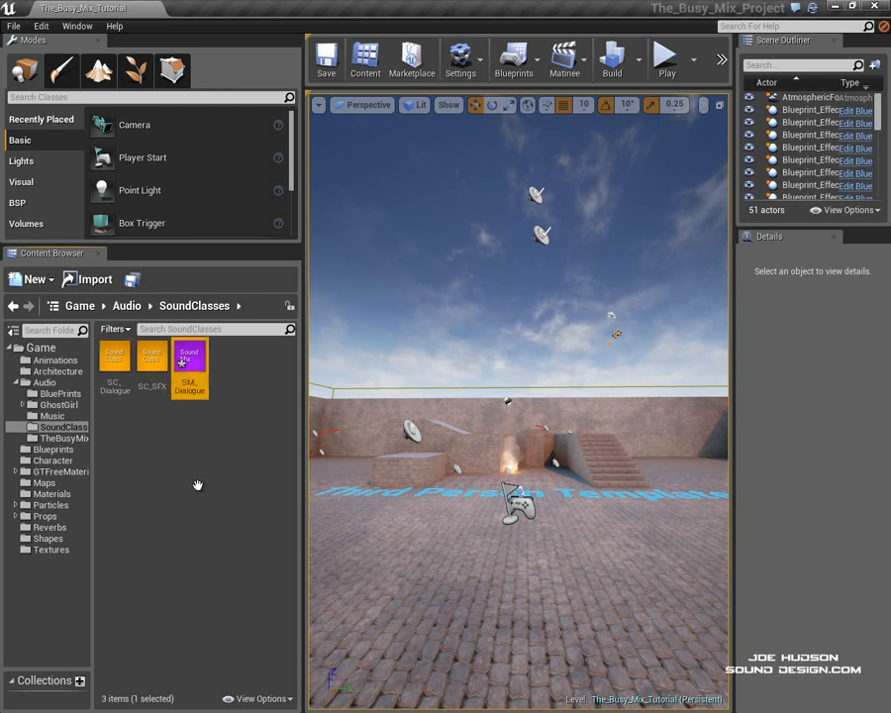
{"action": "right_click", "coordinate": [189, 366]}
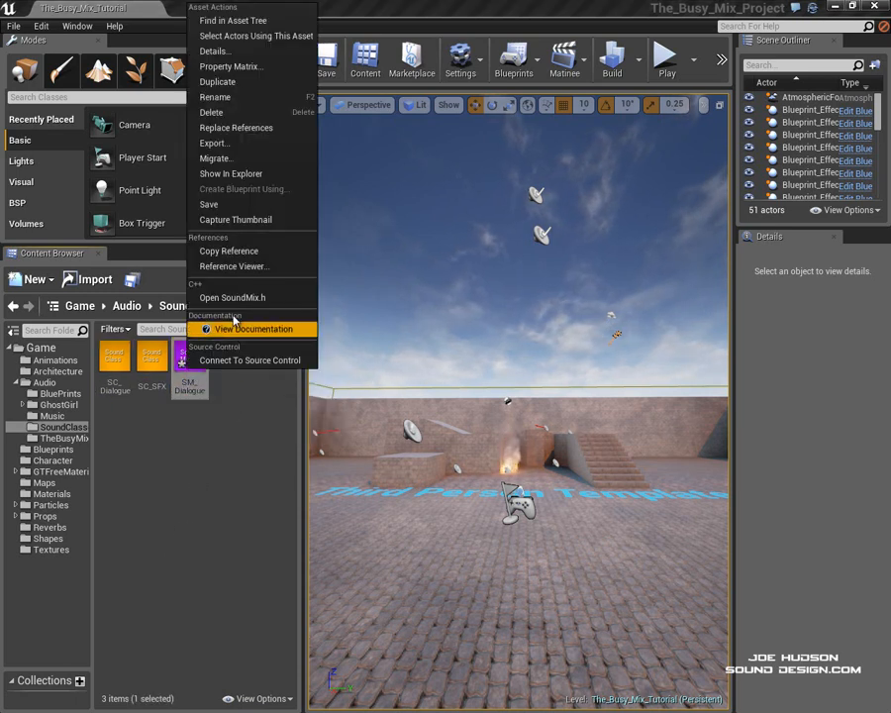
{"action": "double_click", "coordinate": [188, 354]}
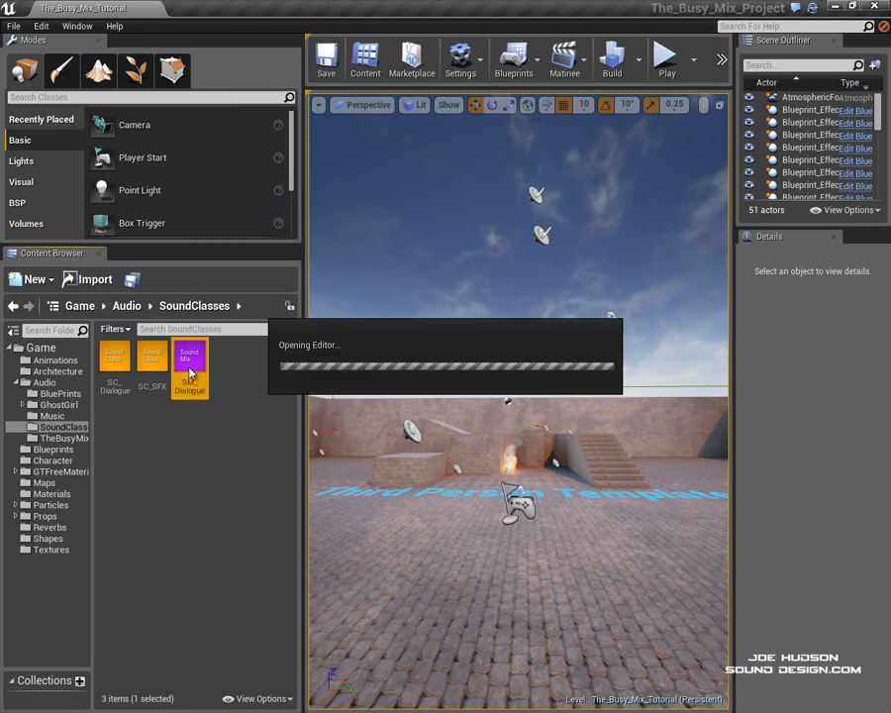
Enable Apply EQ on SM_Dialogue with MFBandwidth 2.0 and MFGain 0.2, and add a sound class effect.
{"action": "double_click", "coordinate": [189, 354]}
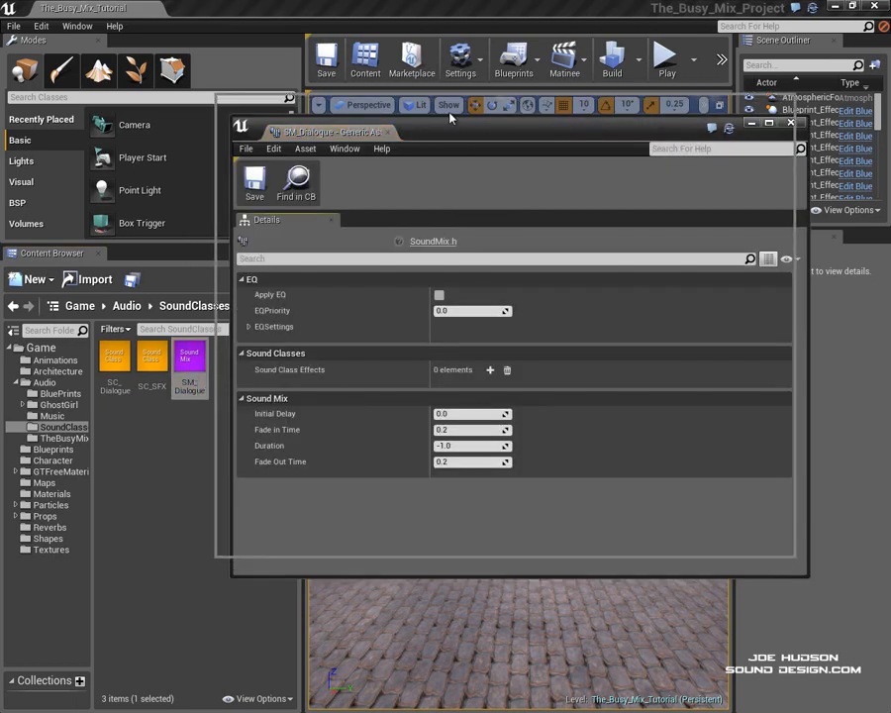
{"action": "left_click_drag", "start_coordinate": [331, 131], "coordinate": [317, 109]}
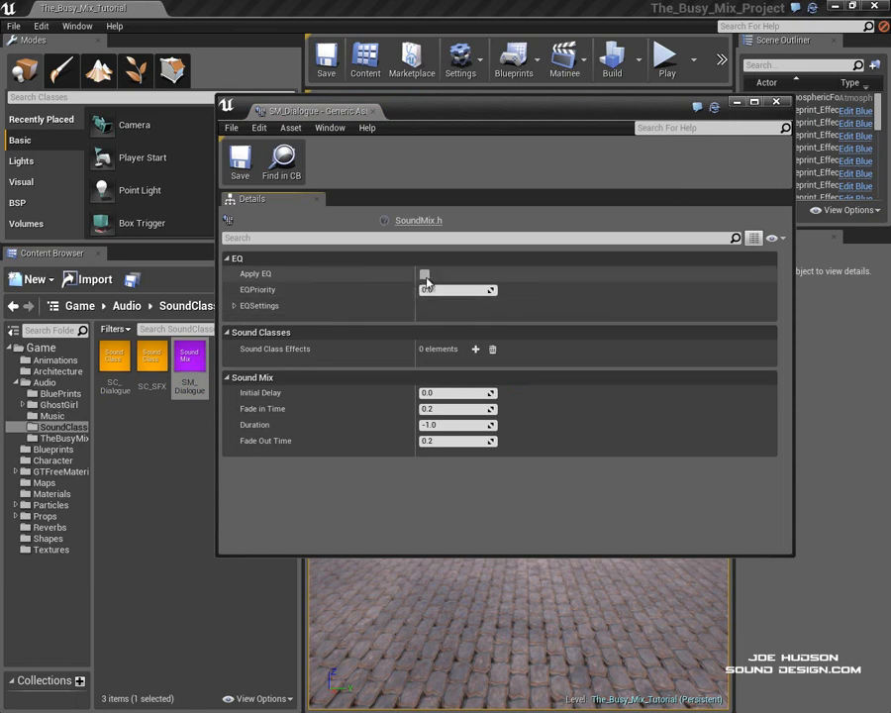
{"action": "left_click", "coordinate": [425, 274]}
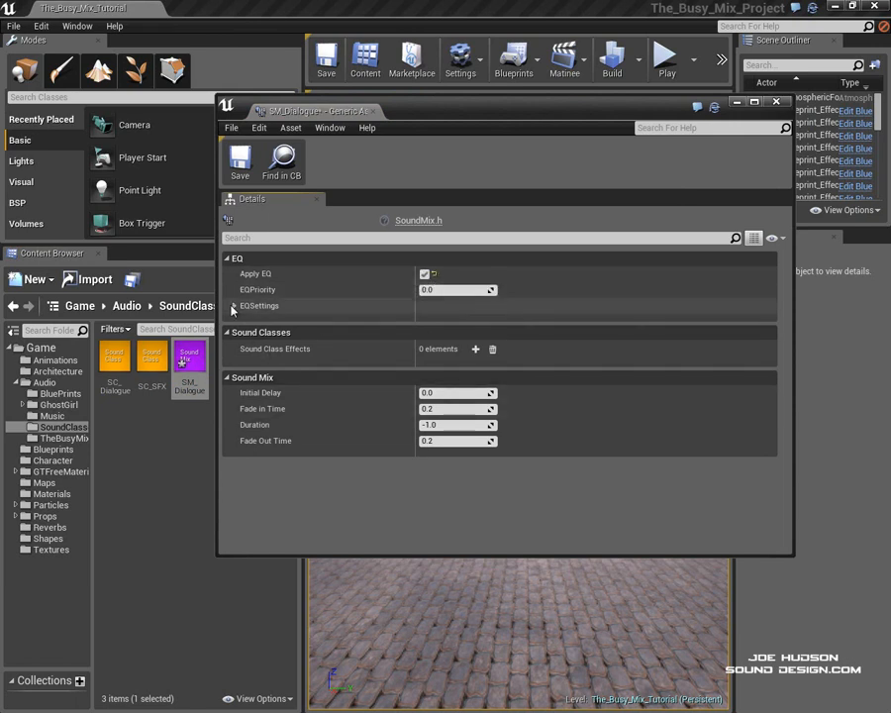
{"action": "left_click", "coordinate": [231, 306]}
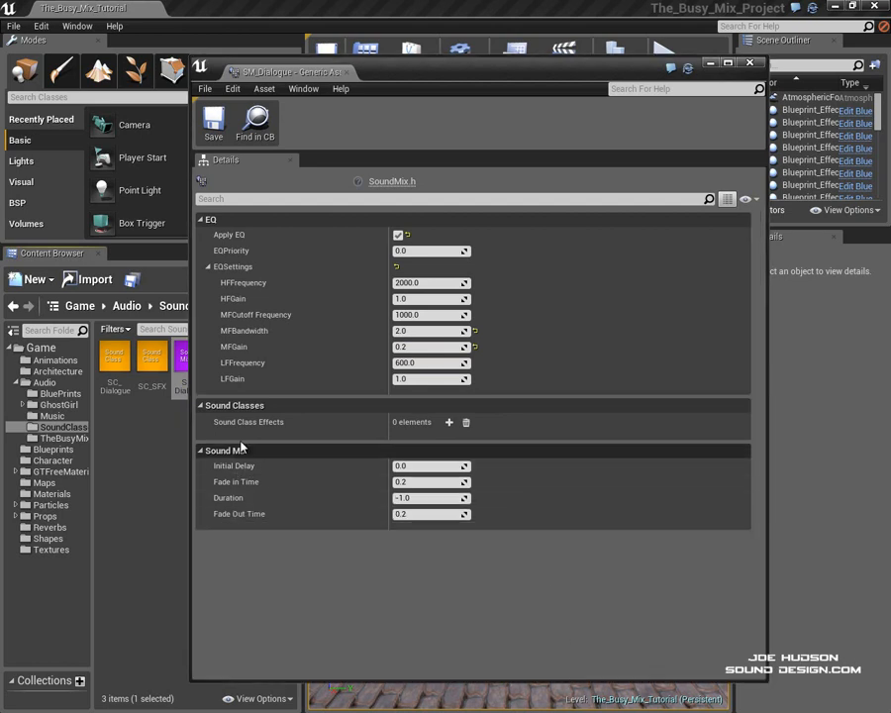
{"action": "left_click", "coordinate": [449, 421]}
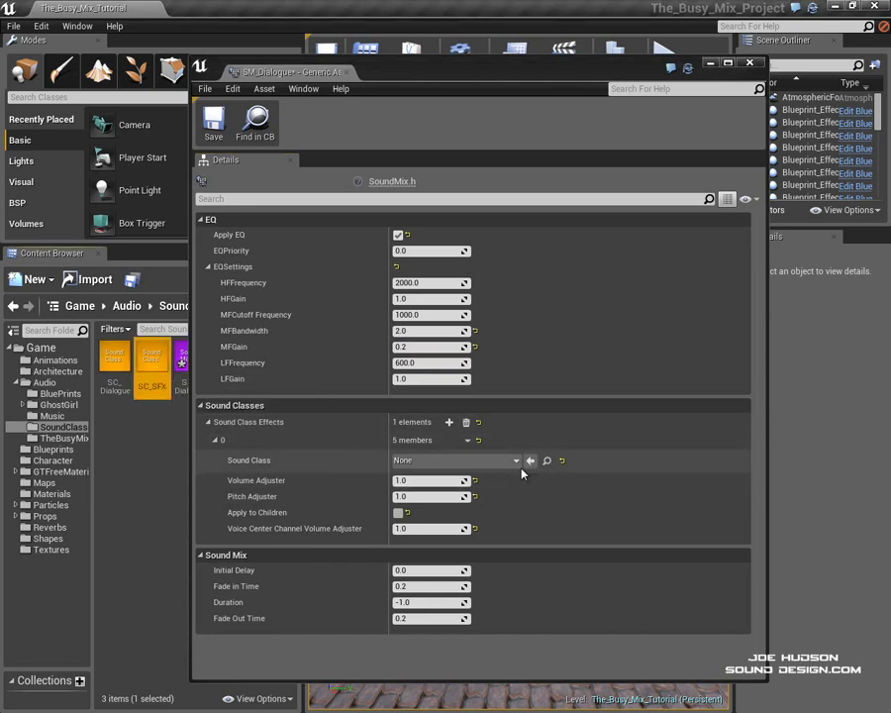
{"action": "mouse_move", "coordinate": [529, 460]}
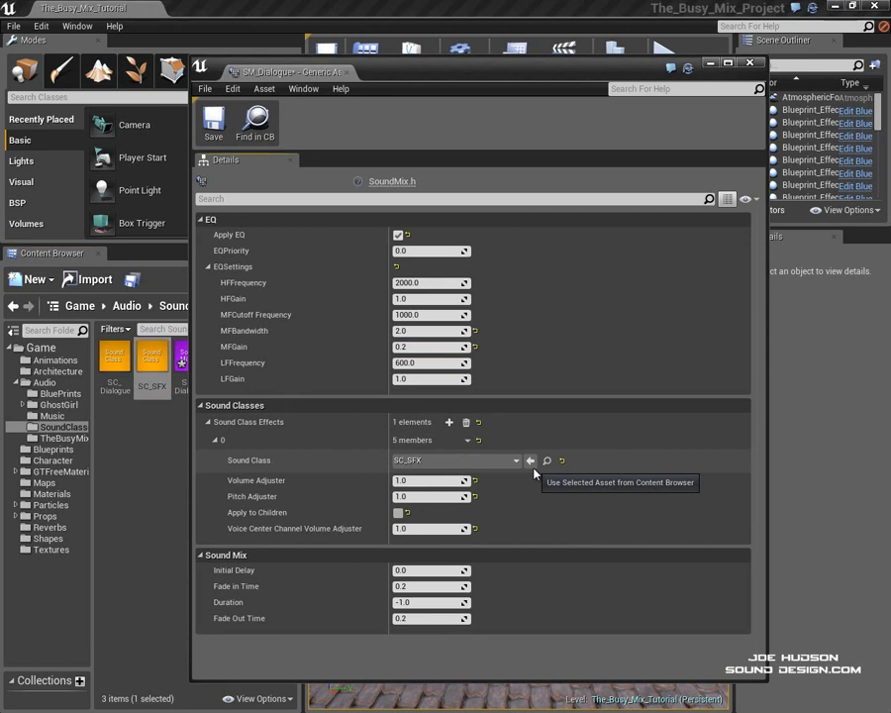
{"action": "mouse_move", "coordinate": [421, 470]}
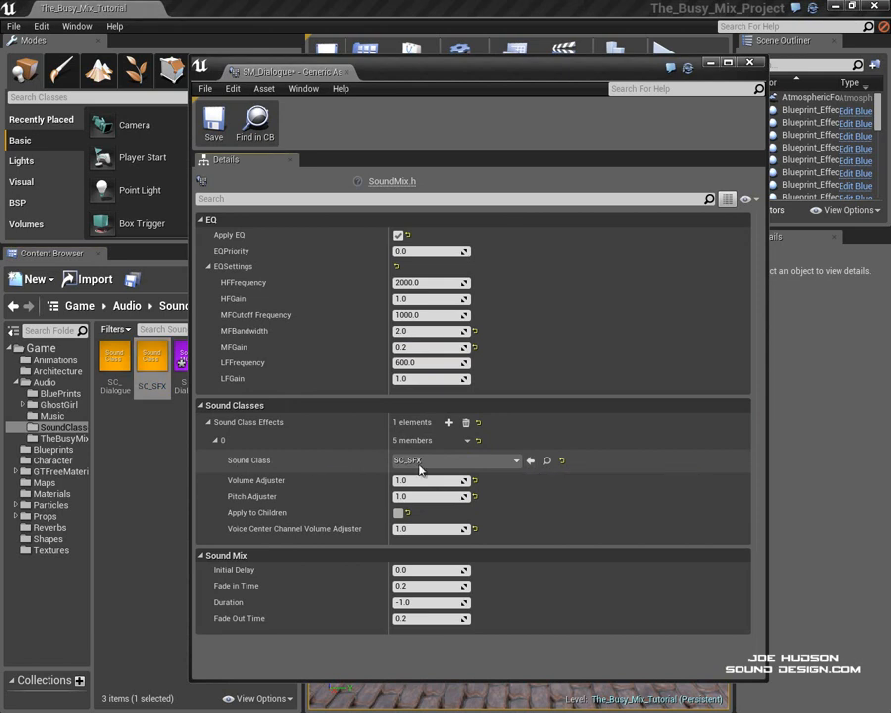
{"action": "mouse_move", "coordinate": [212, 123]}
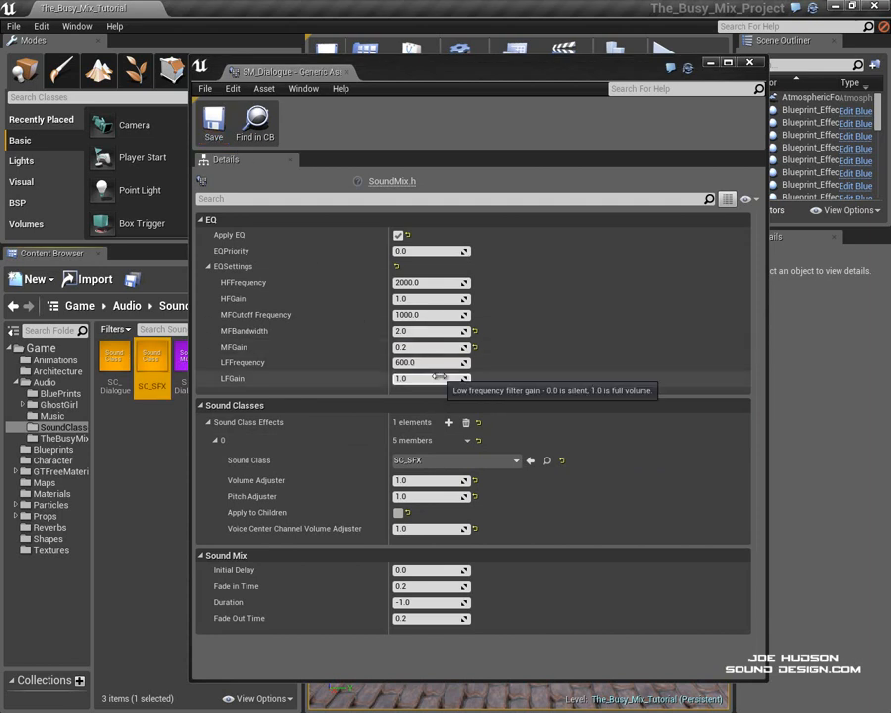
{"action": "mouse_move", "coordinate": [424, 527]}
{"action": "type", "text": "0.75"}
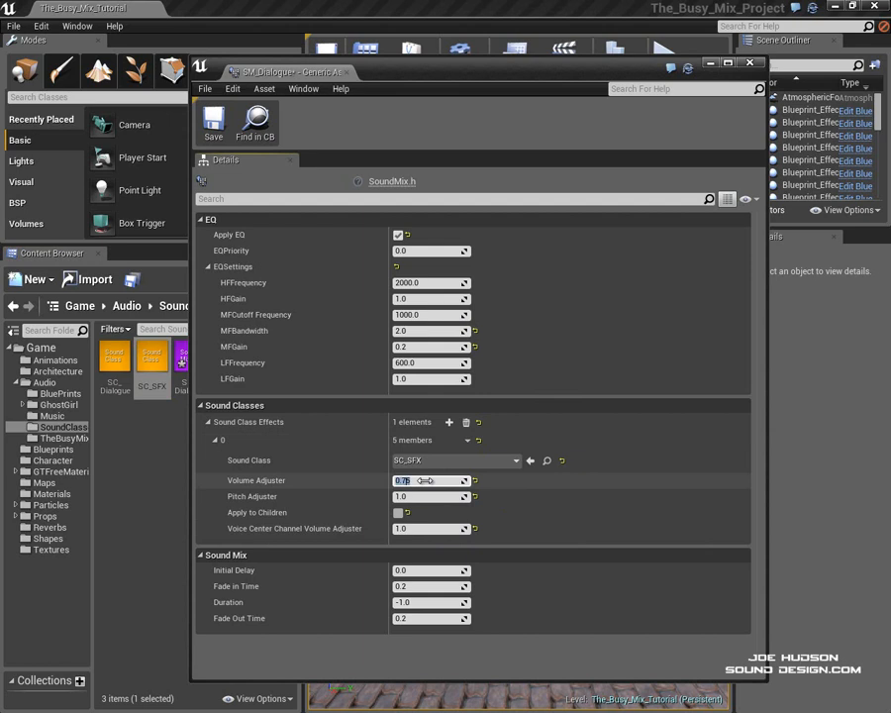
Point SM_Dialogue's sound class effect at SC_SFX with Volume Adjuster 0.75.
{"action": "left_click", "coordinate": [213, 123]}
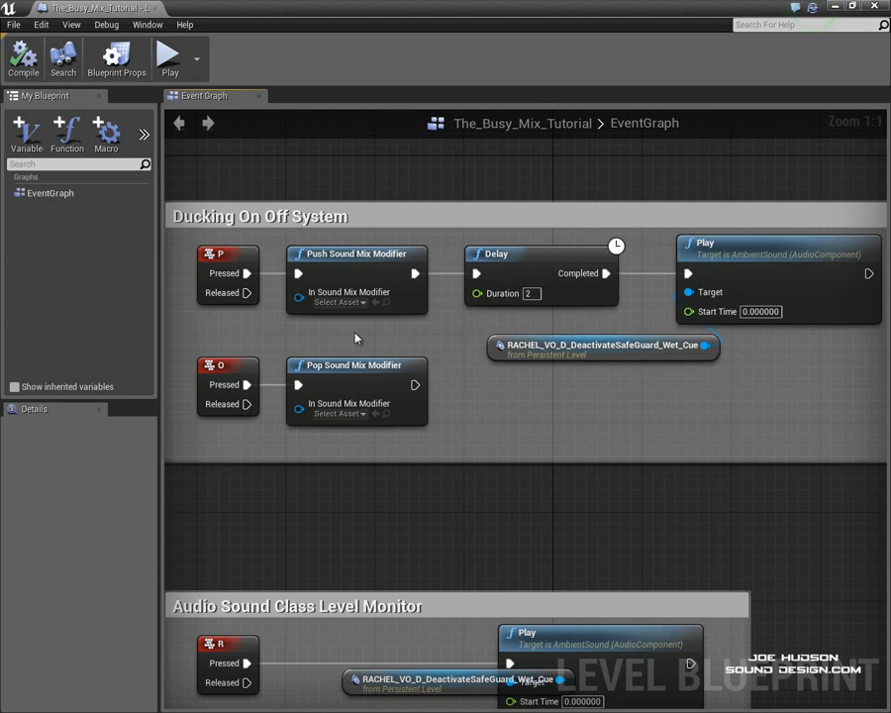
{"action": "mouse_move", "coordinate": [348, 379]}
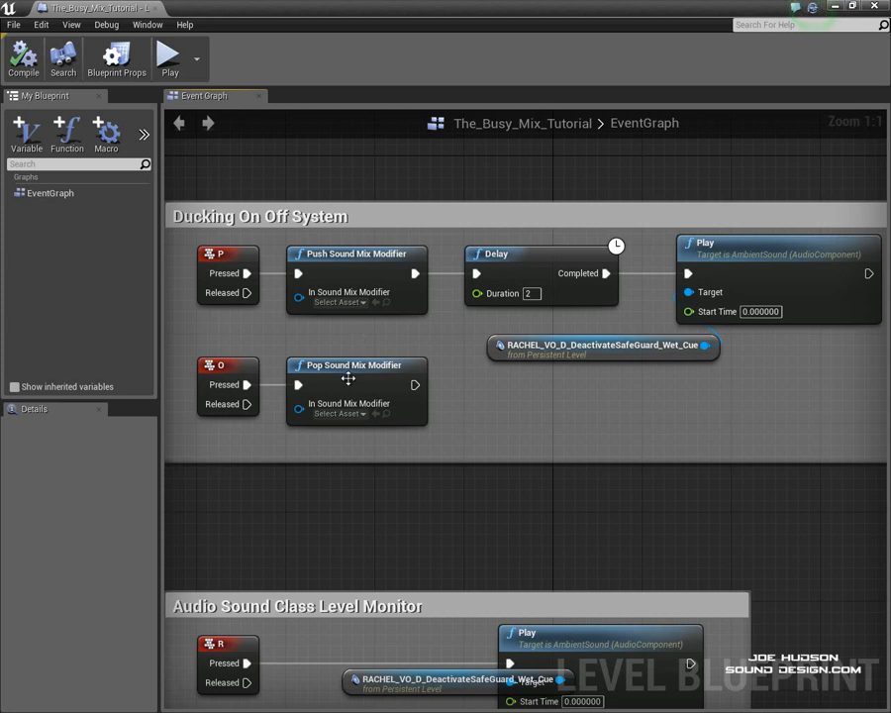
{"action": "mouse_move", "coordinate": [355, 386]}
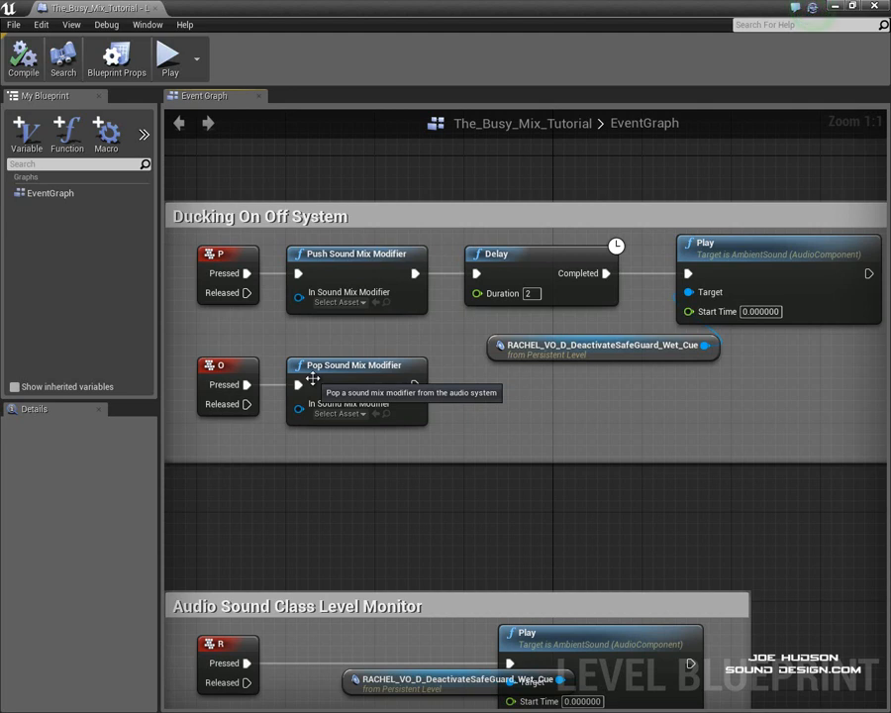
{"action": "mouse_move", "coordinate": [441, 348]}
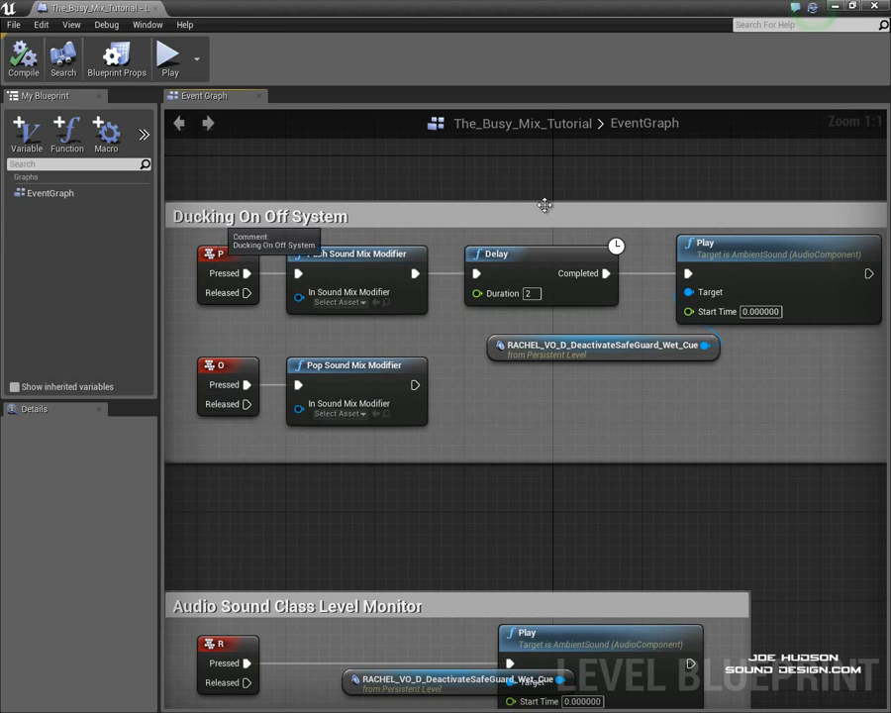
{"action": "mouse_move", "coordinate": [764, 553]}
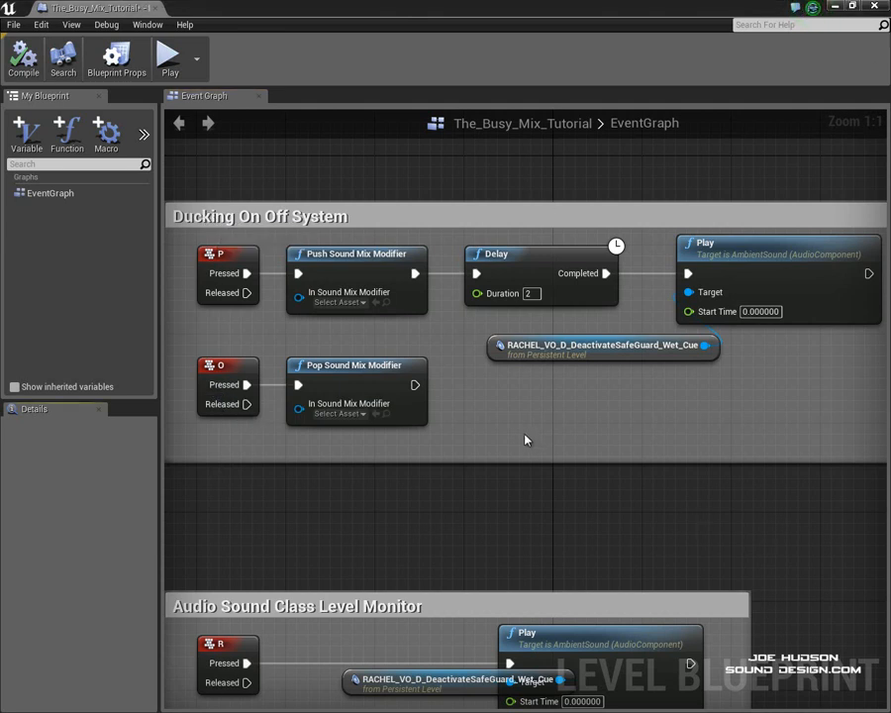
Inspect the Push and Pop Sound Mix Modifier nodes, then close the Level Blueprint.
{"action": "left_click", "coordinate": [342, 302]}
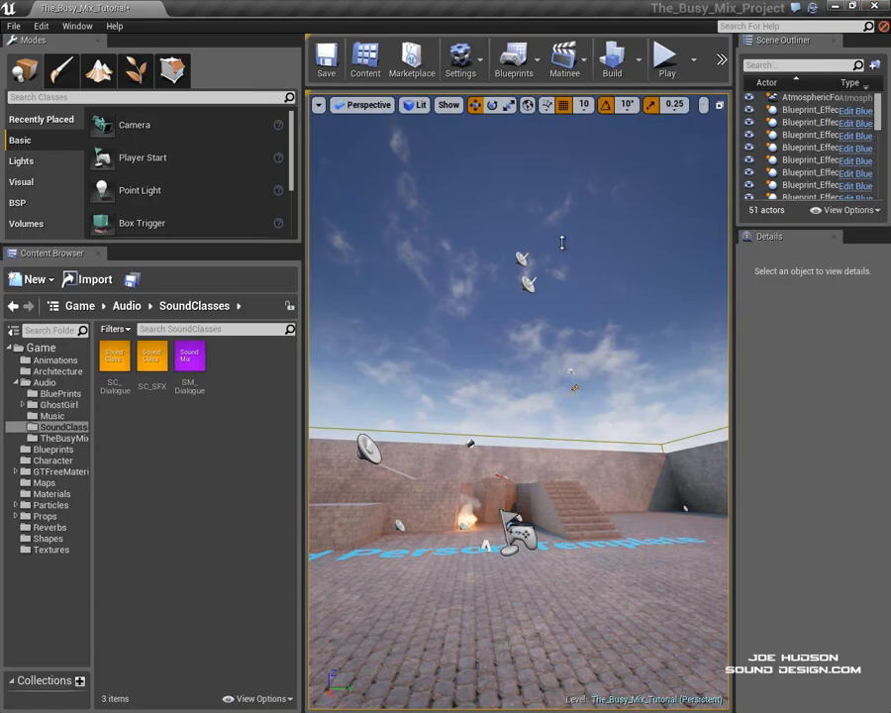
{"action": "left_click", "coordinate": [667, 60]}
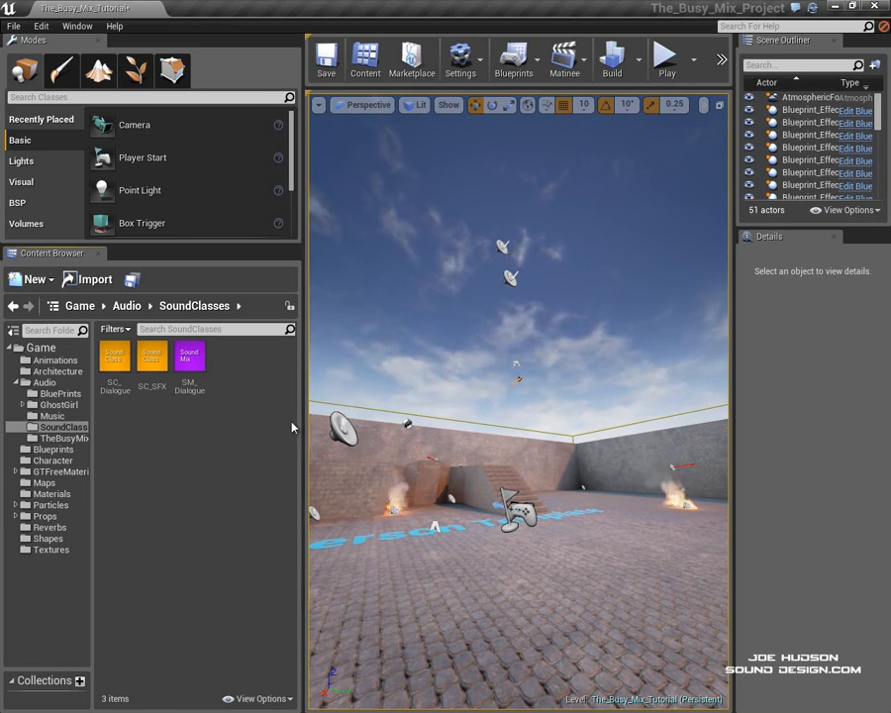
{"action": "mouse_move", "coordinate": [245, 424]}
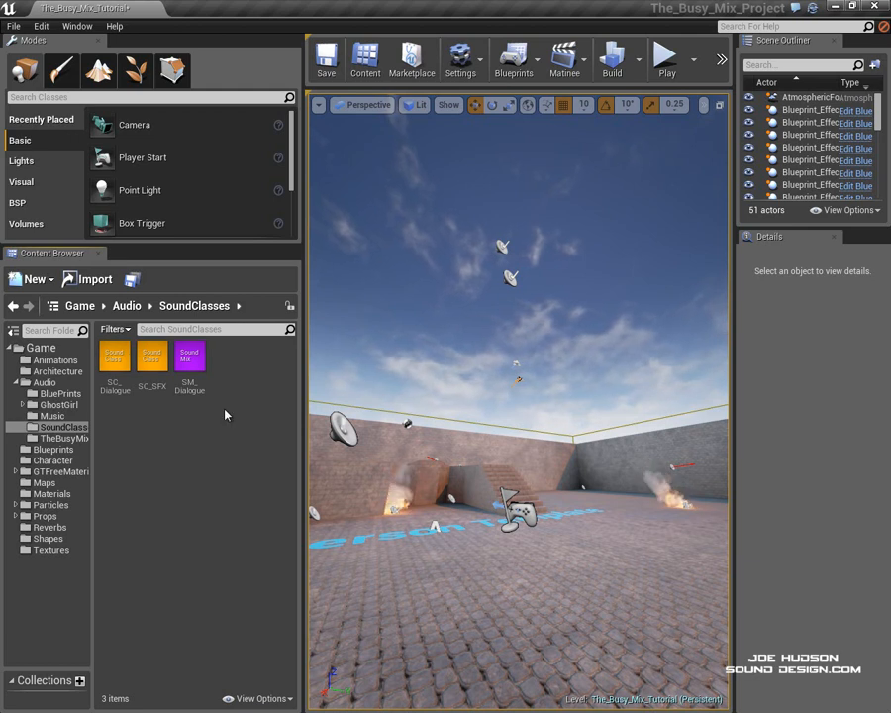
Add a passive sound mix modifier to SC_Dialogue using SM_Dialogue, volume thresholds 0.0–10.0.
{"action": "double_click", "coordinate": [114, 354]}
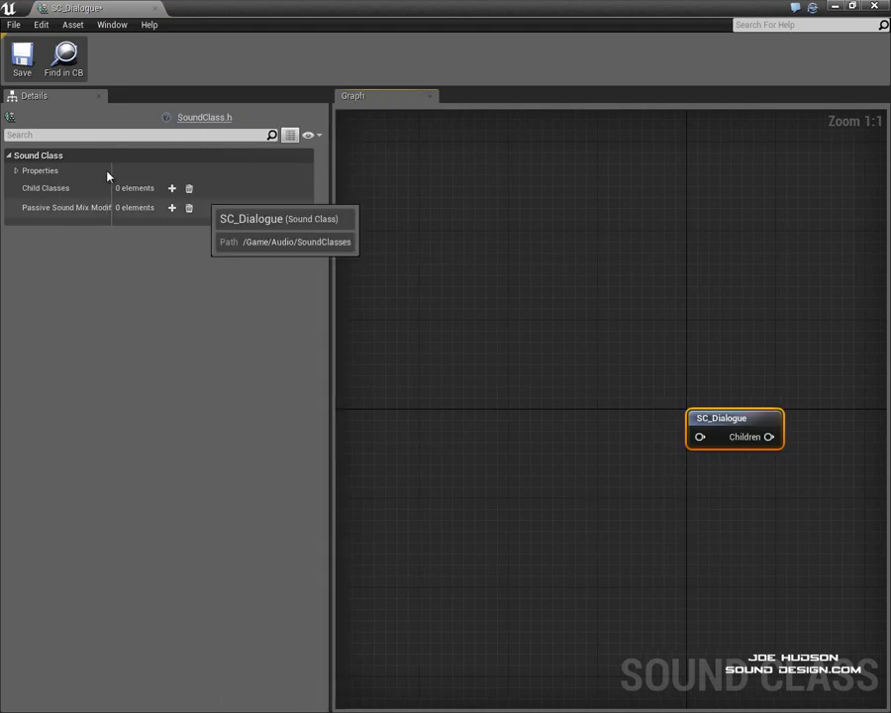
{"action": "left_click", "coordinate": [16, 170]}
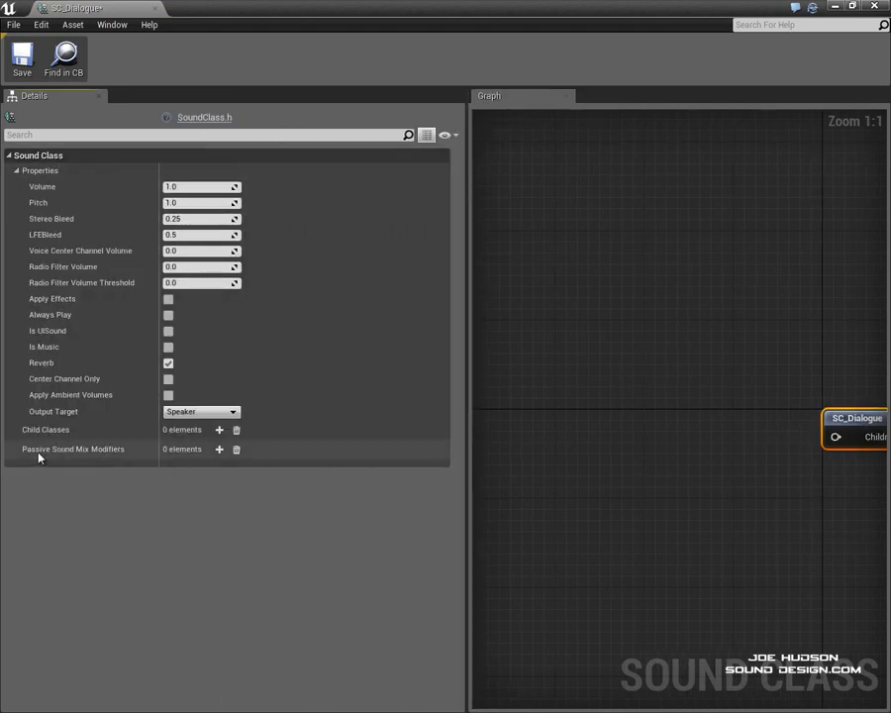
{"action": "left_click", "coordinate": [219, 449]}
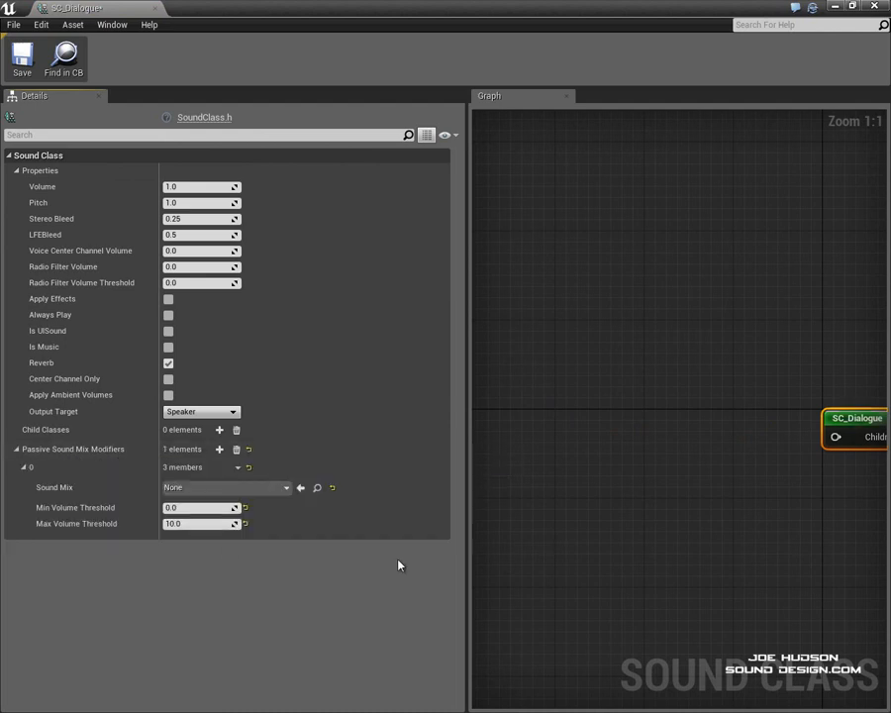
{"action": "mouse_move", "coordinate": [263, 491]}
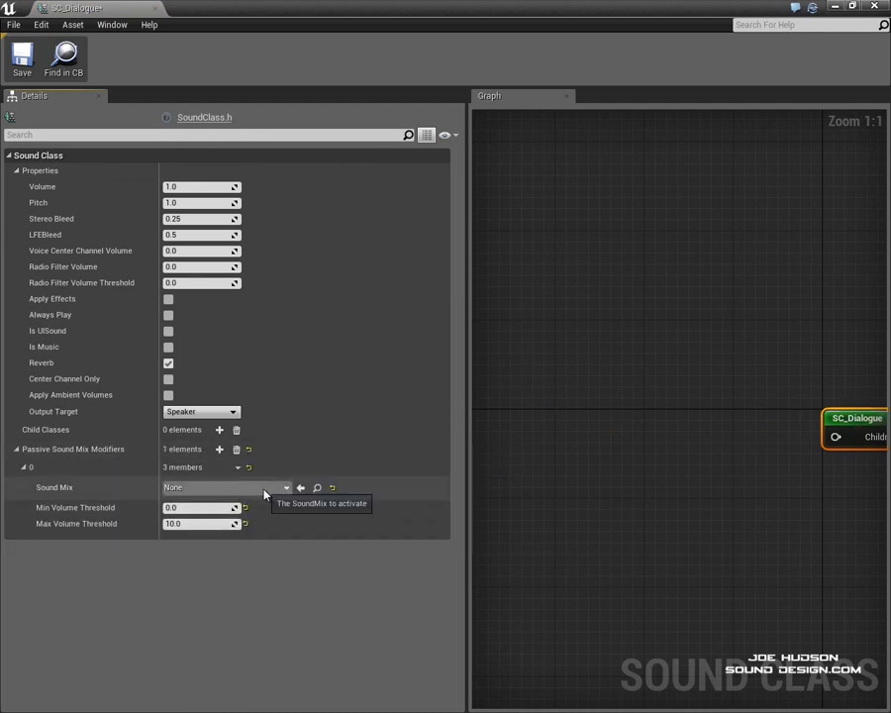
{"action": "left_click", "coordinate": [285, 486]}
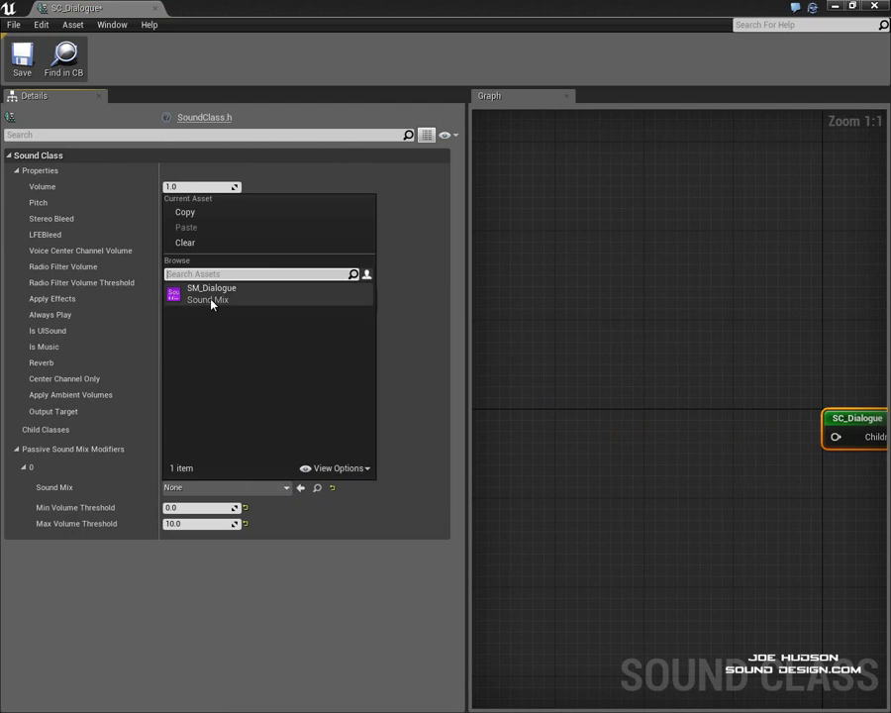
{"action": "left_click", "coordinate": [211, 288]}
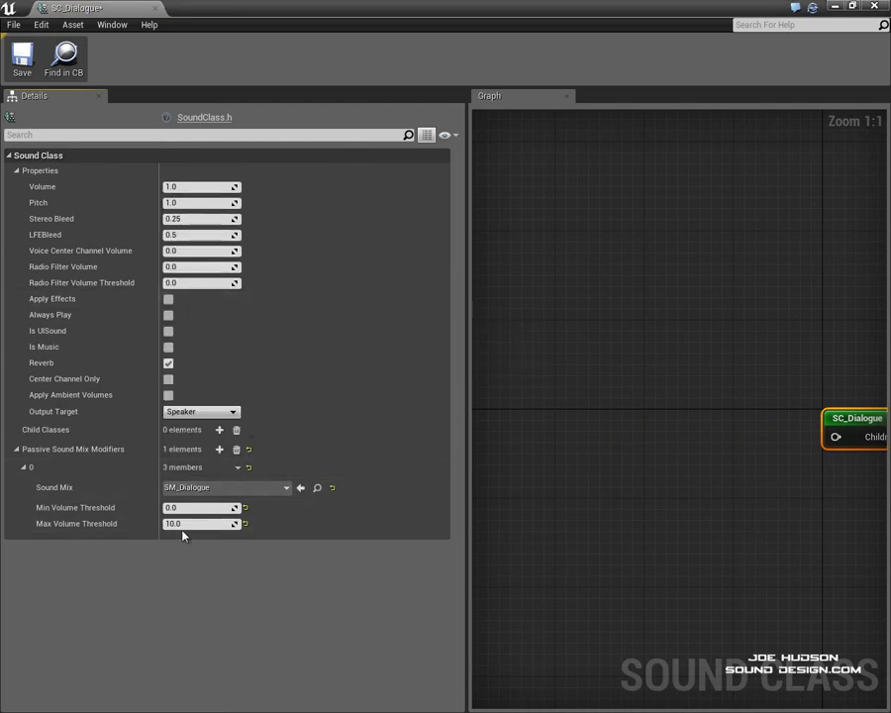
{"action": "mouse_move", "coordinate": [190, 584]}
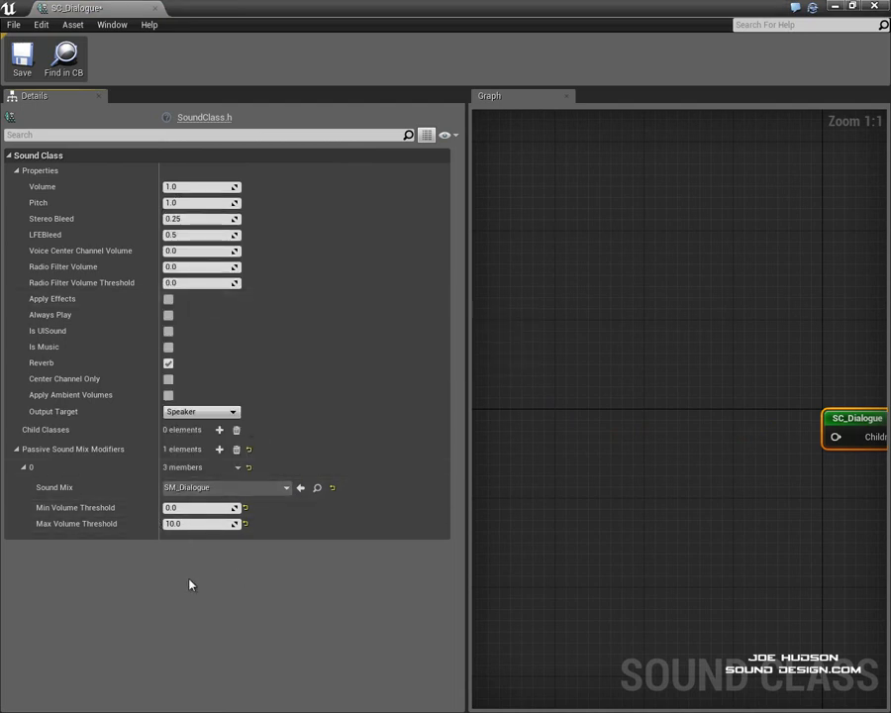
{"action": "mouse_move", "coordinate": [180, 582]}
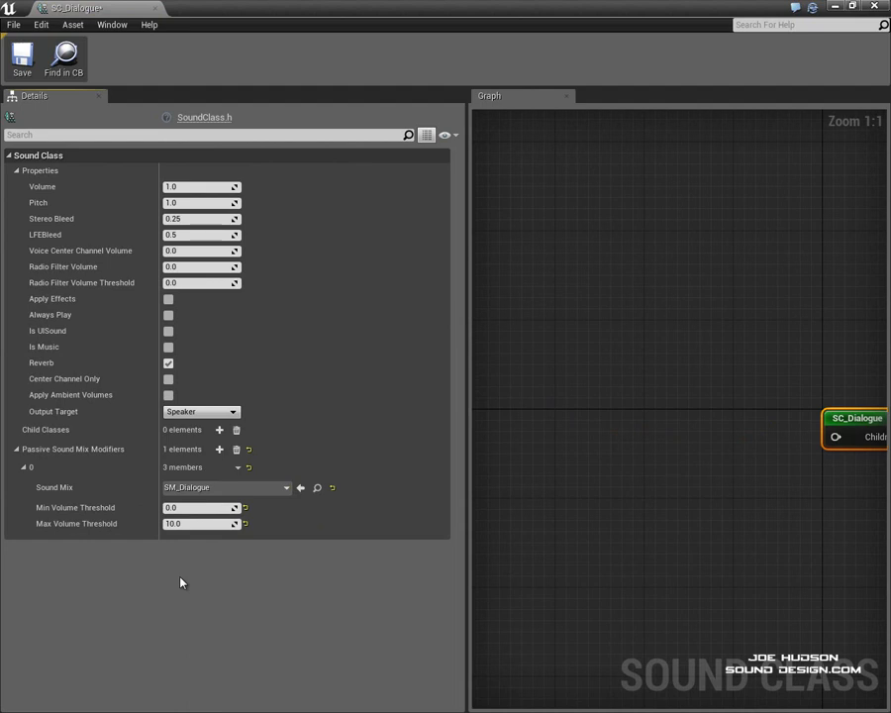
{"action": "mouse_move", "coordinate": [75, 507]}
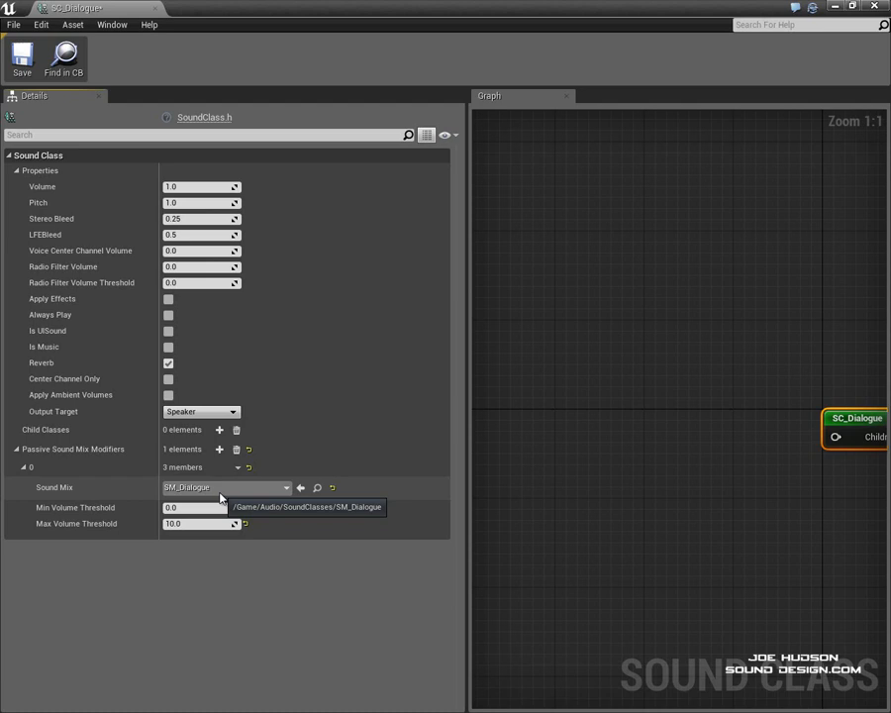
{"action": "left_click", "coordinate": [22, 59]}
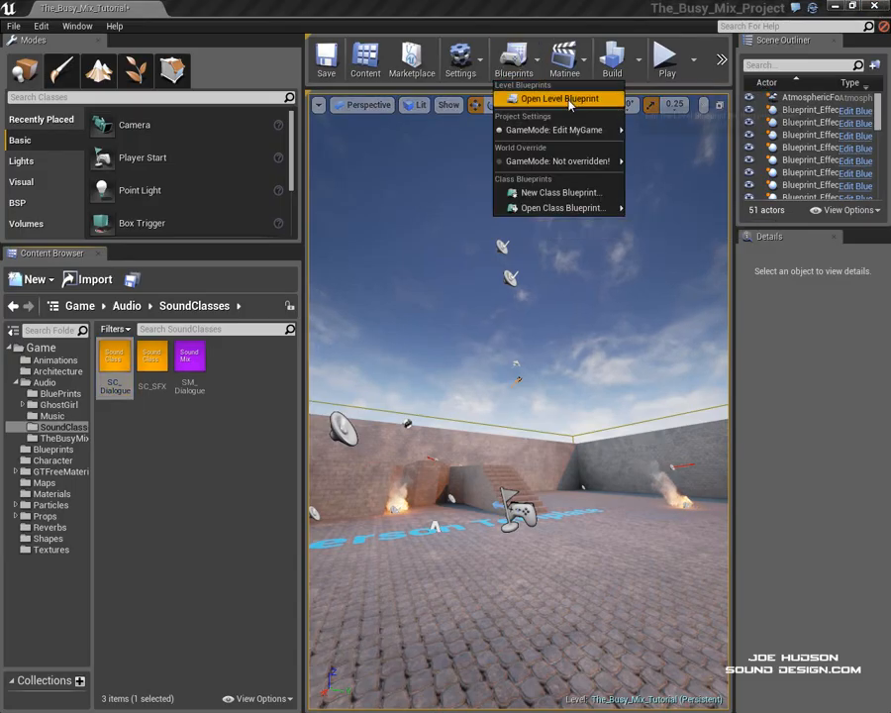
Open the Level Blueprint and move the dialogue cue reference node below the Play node.
{"action": "left_click", "coordinate": [558, 98]}
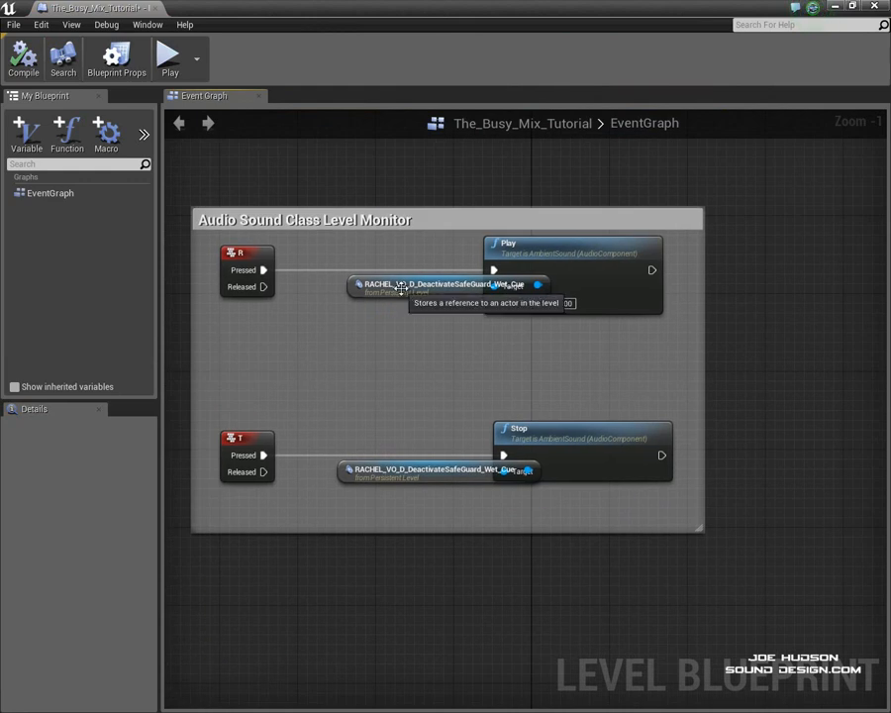
{"action": "left_click_drag", "start_coordinate": [441, 284], "coordinate": [391, 334]}
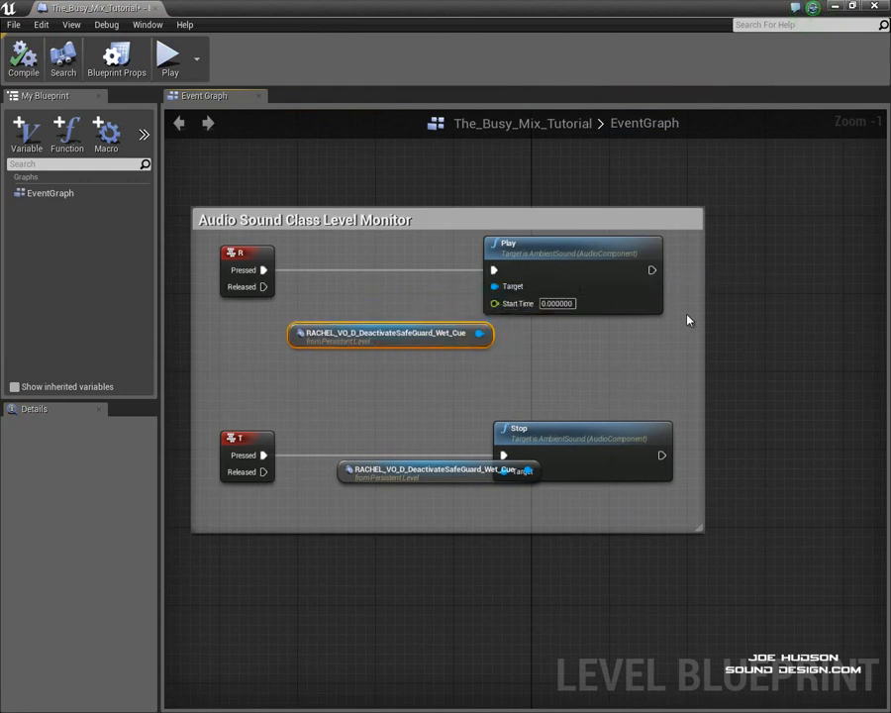
{"action": "mouse_move", "coordinate": [579, 384]}
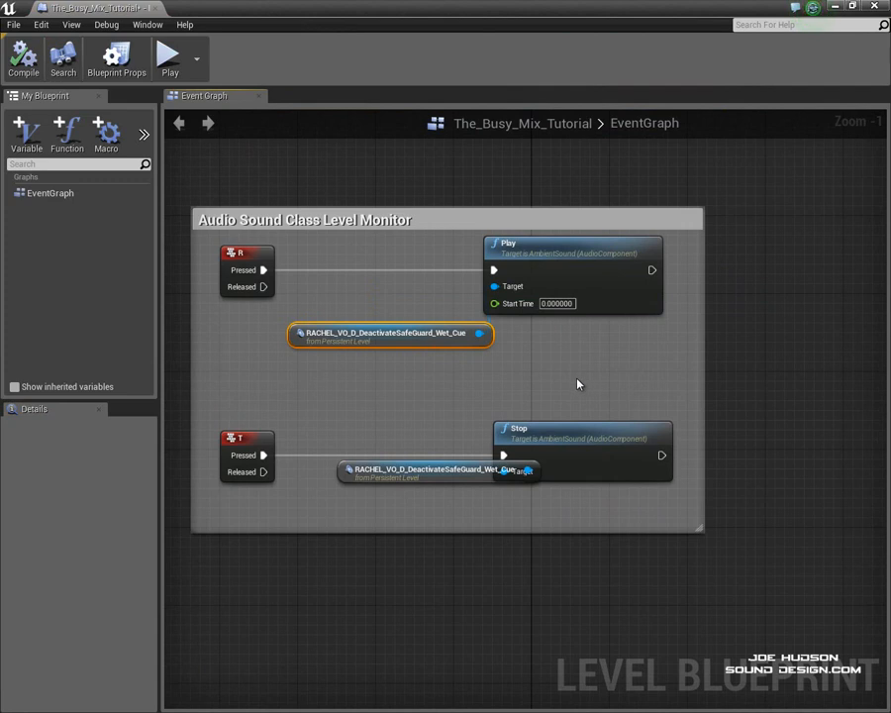
{"action": "mouse_move", "coordinate": [417, 466]}
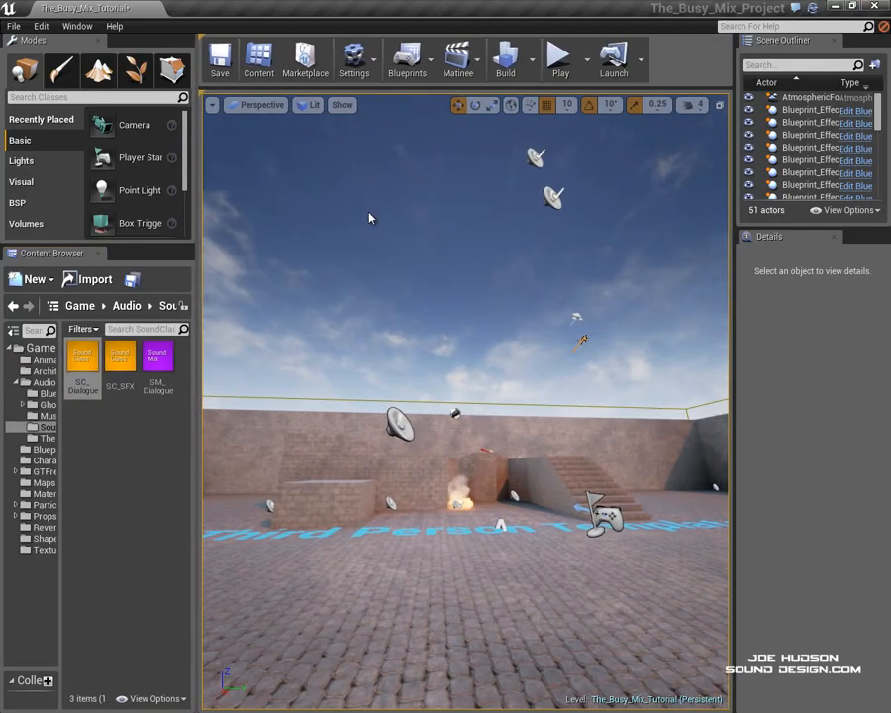
Reopen SC_Dialogue to show its passive SM_Dialogue modifier with 0.0–10.0 thresholds.
{"action": "left_click", "coordinate": [559, 56]}
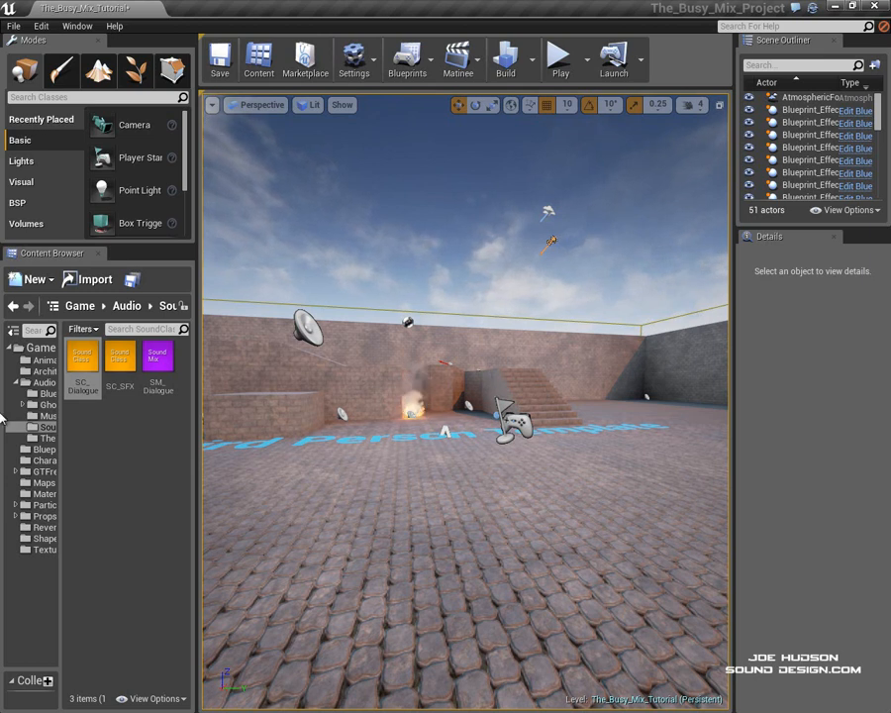
{"action": "double_click", "coordinate": [82, 356]}
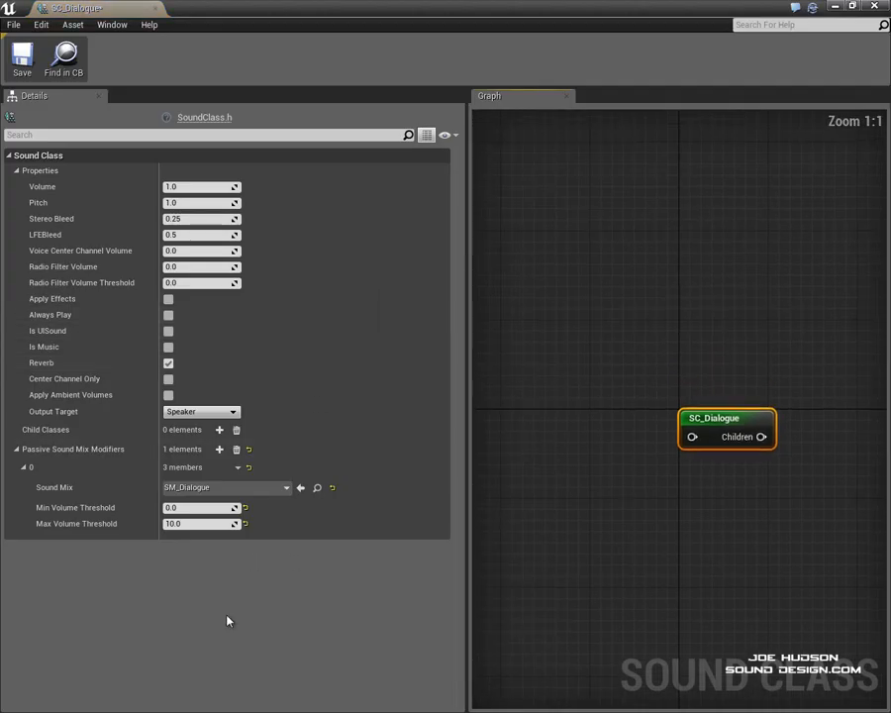